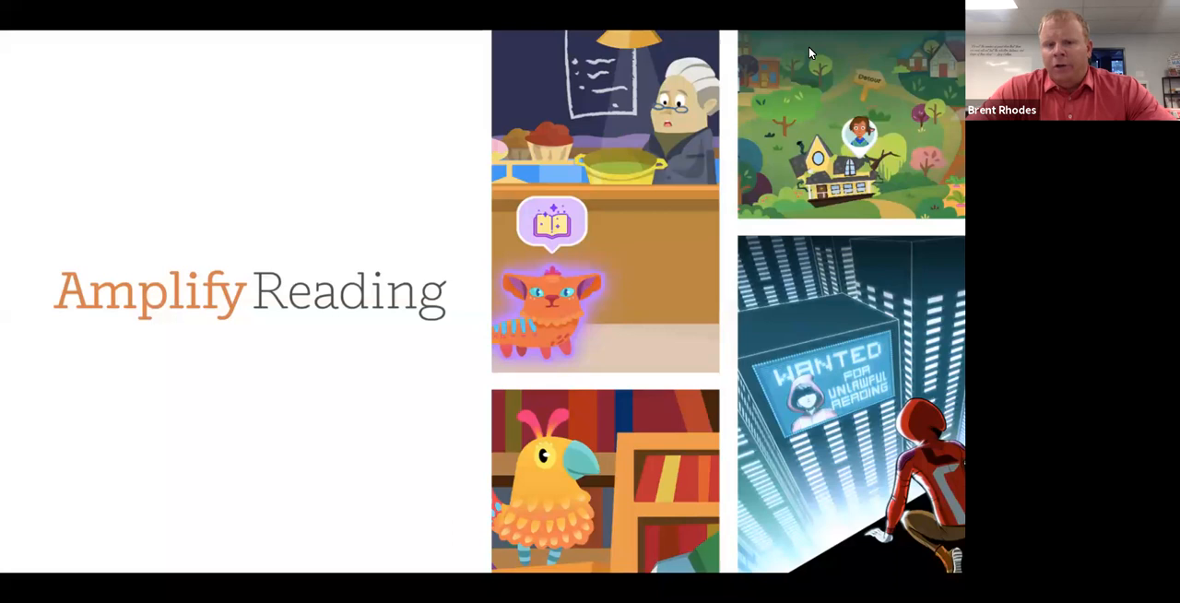
mouse_move(730, 104)
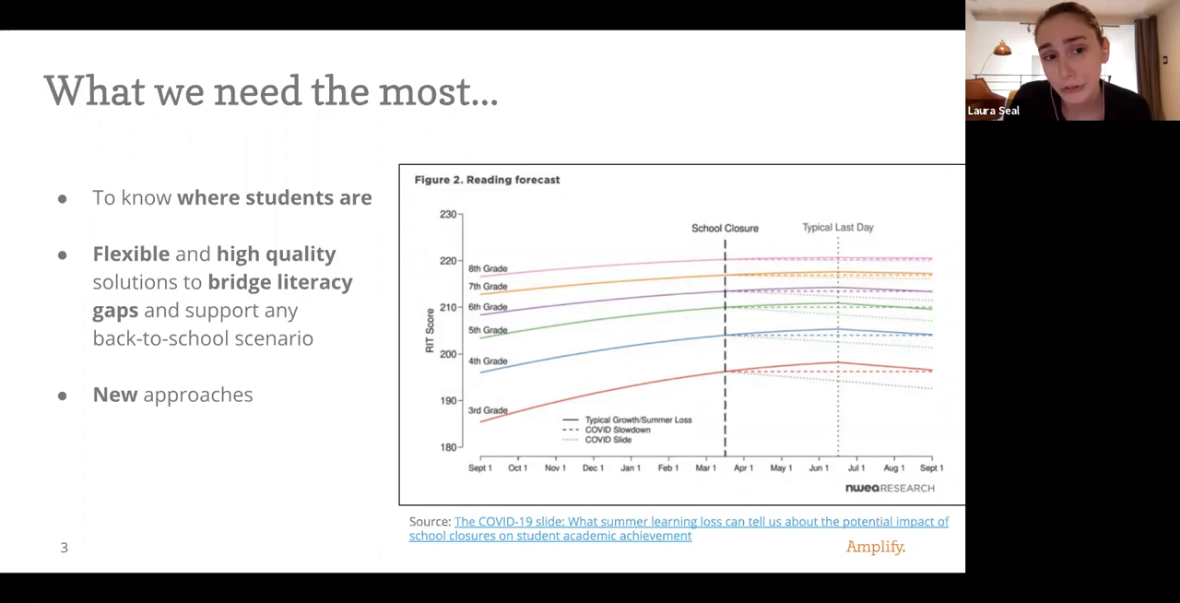
Advance the Amplify Reading overview deck to slide 5, "Let's dive in!".
key("Right")
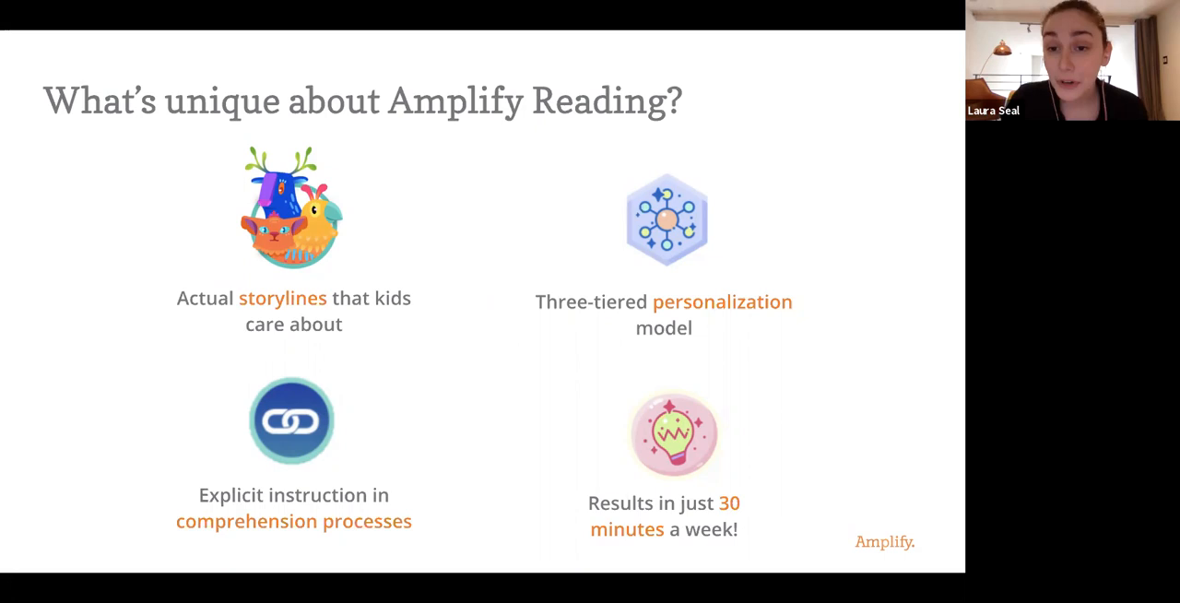
key("Right")
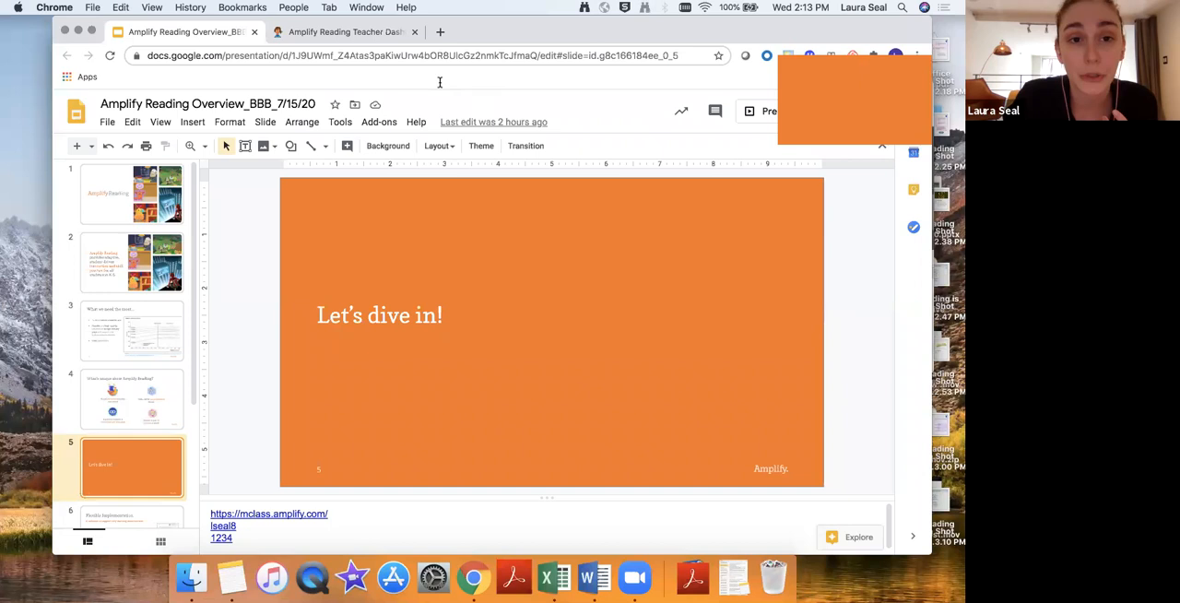
Show the Teacher Dashboard's Grade 1 Detailed Reporting grid, scrolled sideways across subskill columns.
left_click(346, 32)
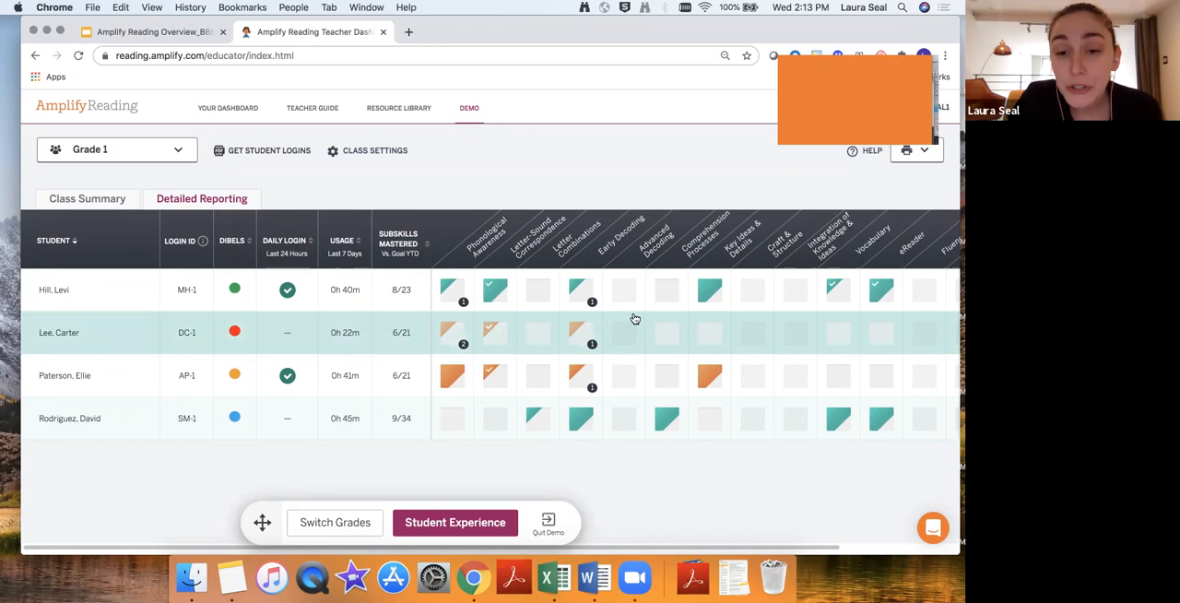
scroll("right", 3)
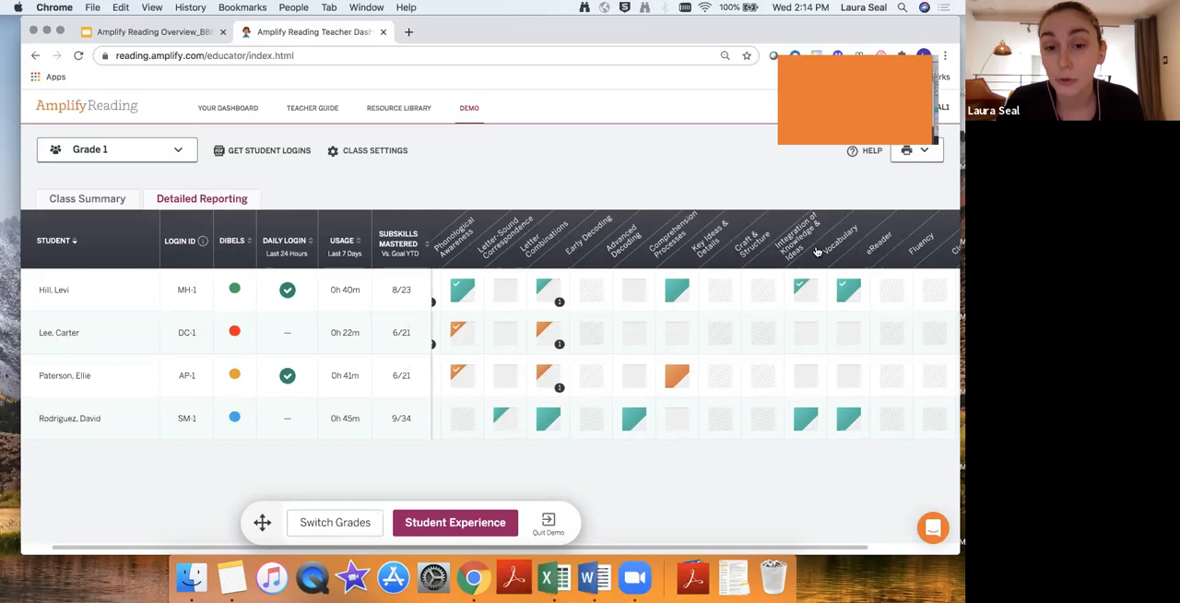
mouse_move(198, 281)
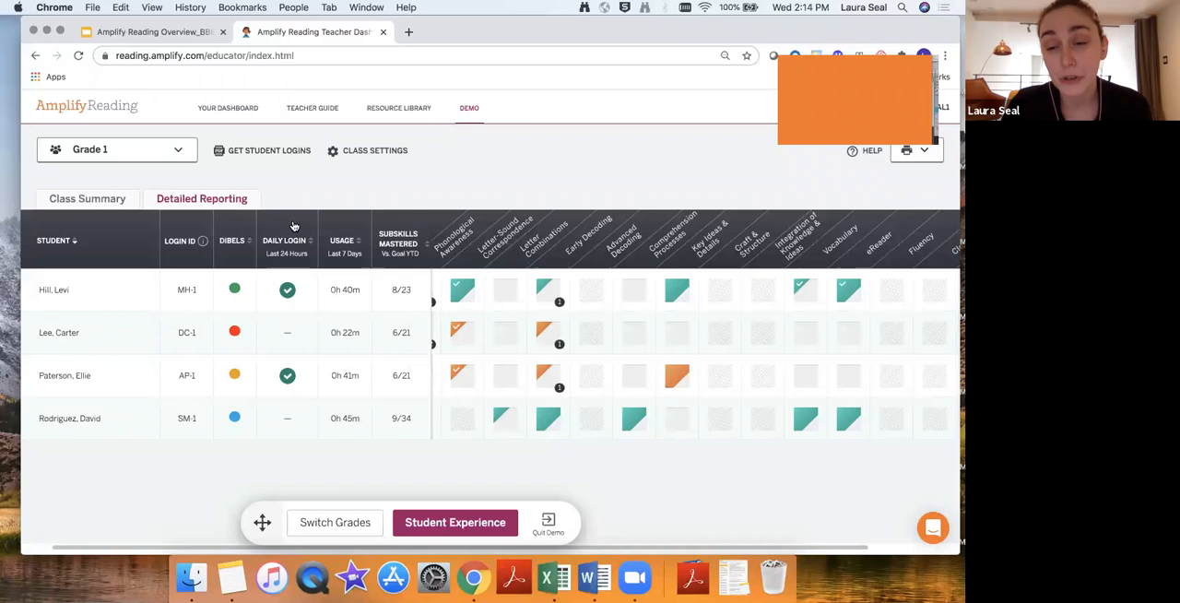
mouse_move(288, 290)
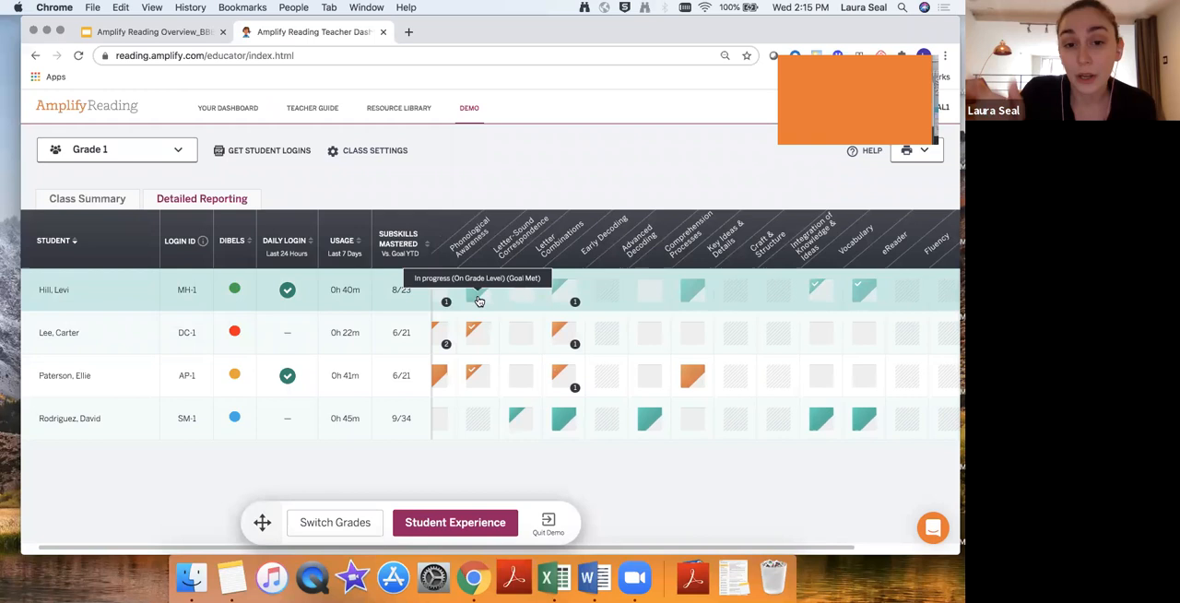
mouse_move(479, 334)
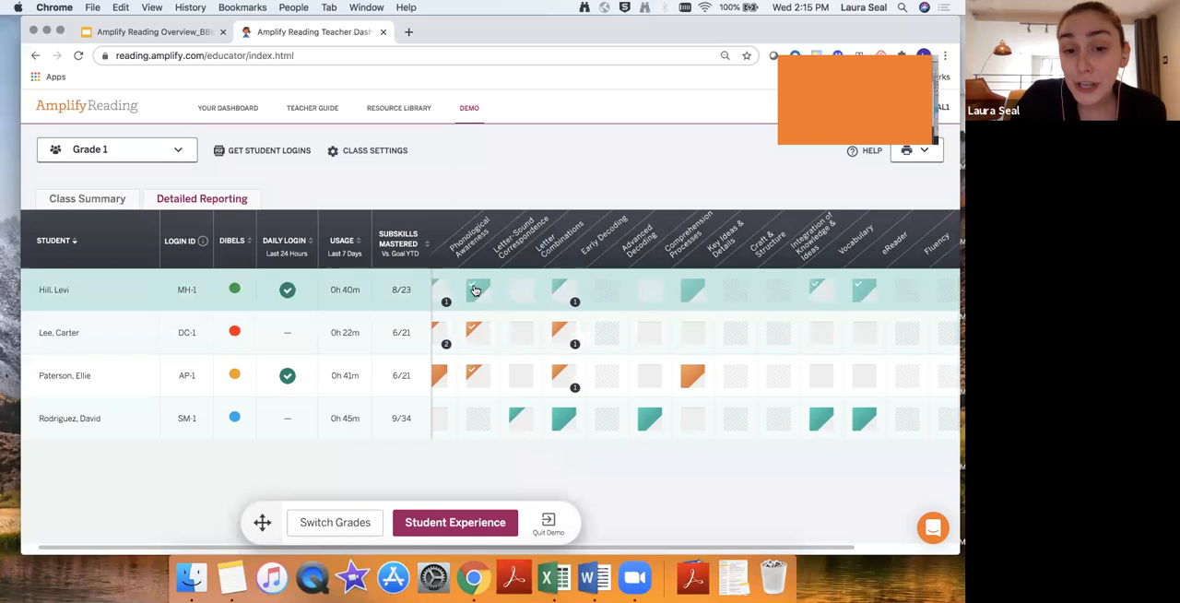
mouse_move(474, 292)
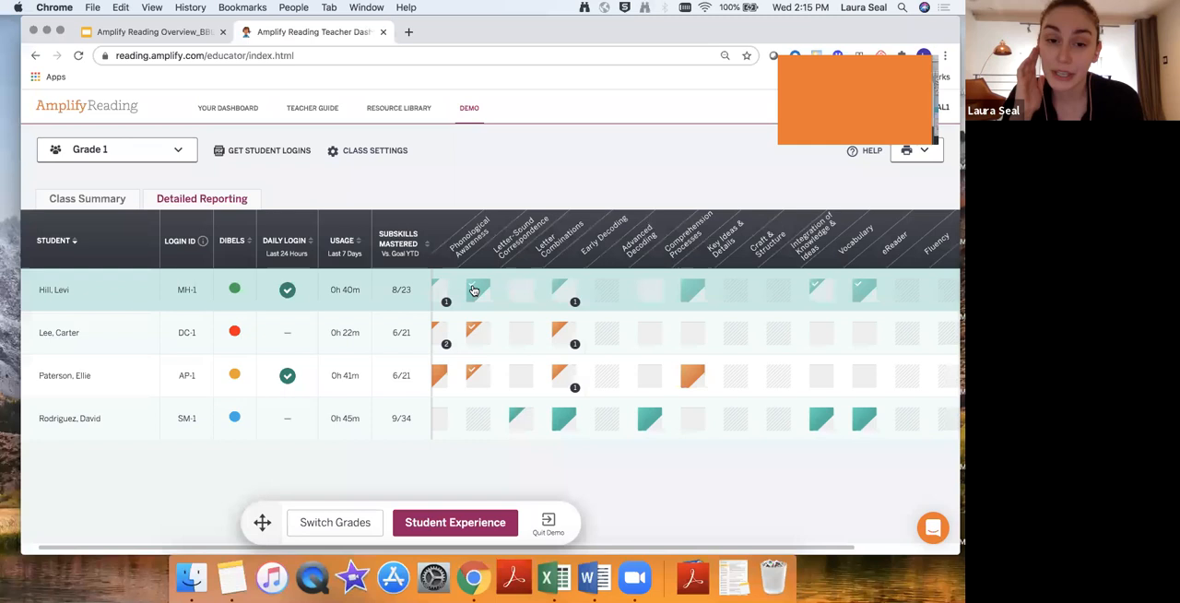
mouse_move(575, 387)
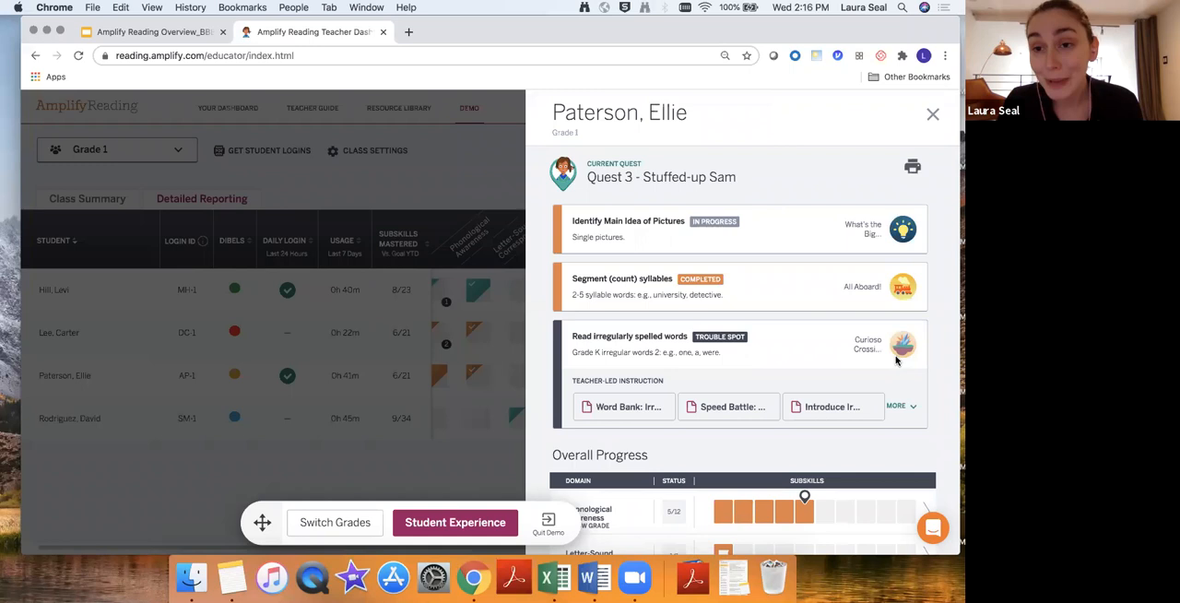
mouse_move(781, 241)
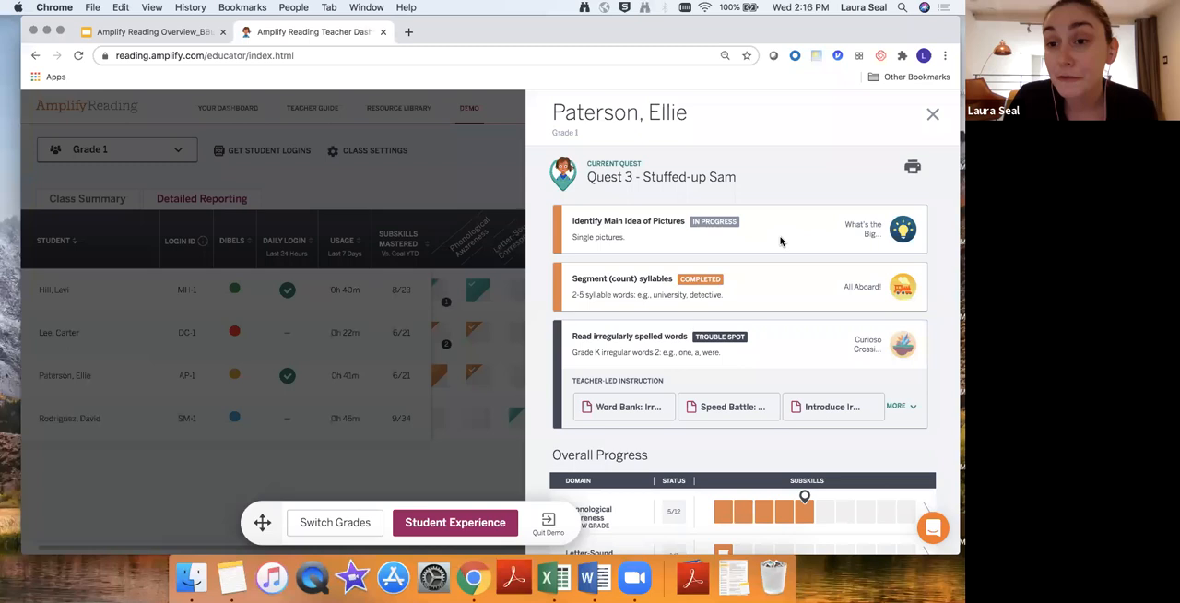
mouse_move(659, 306)
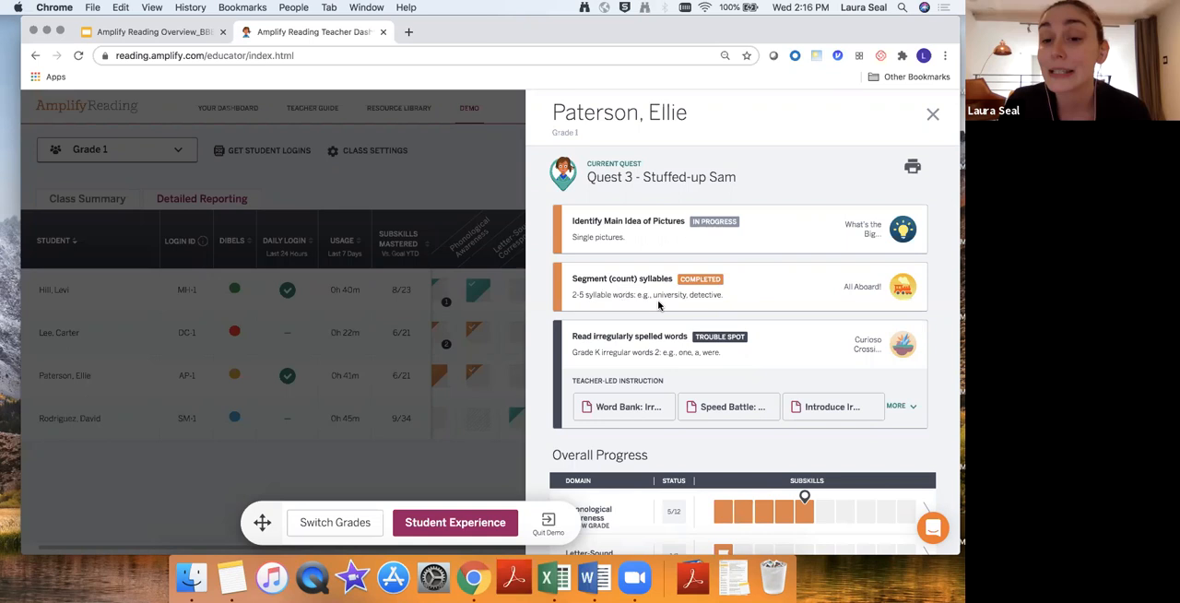
scroll("down", 3)
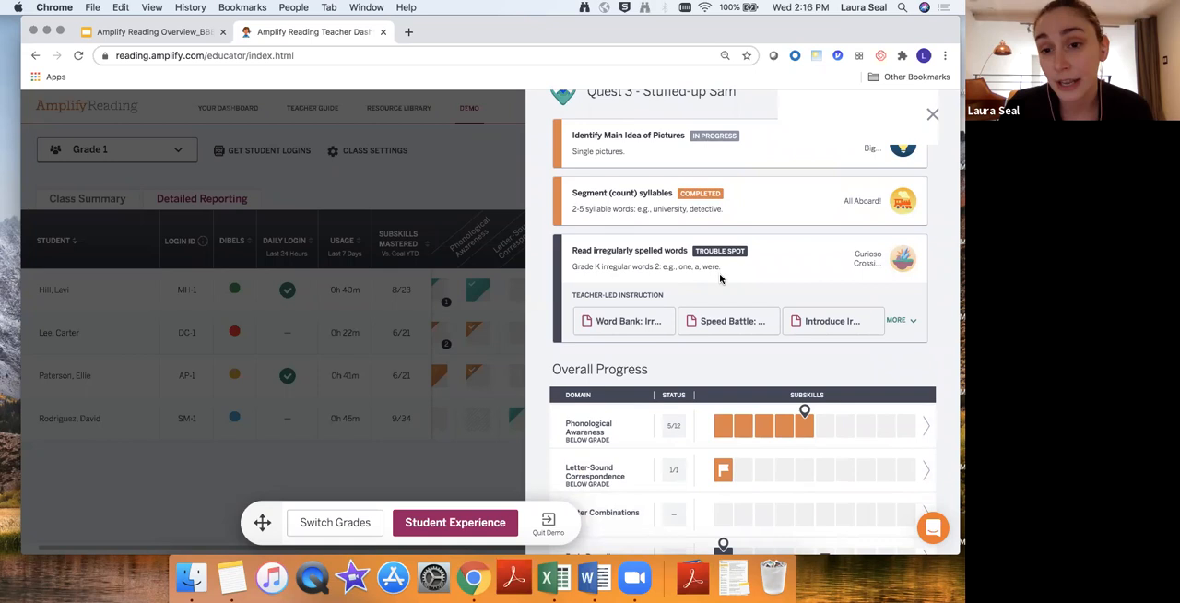
mouse_move(677, 145)
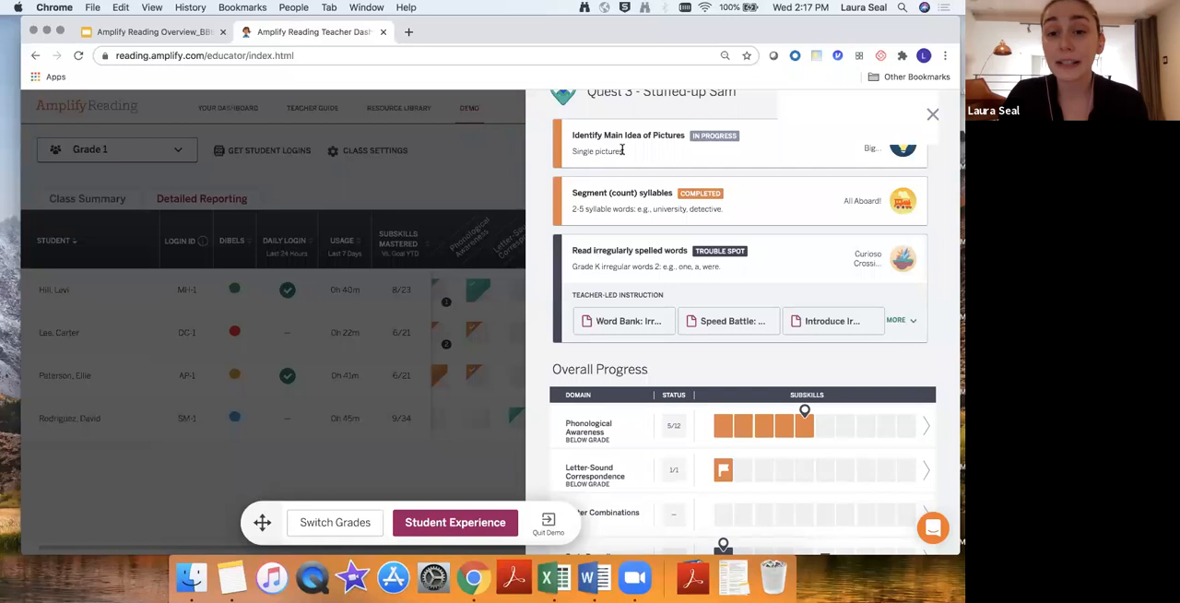
mouse_move(634, 201)
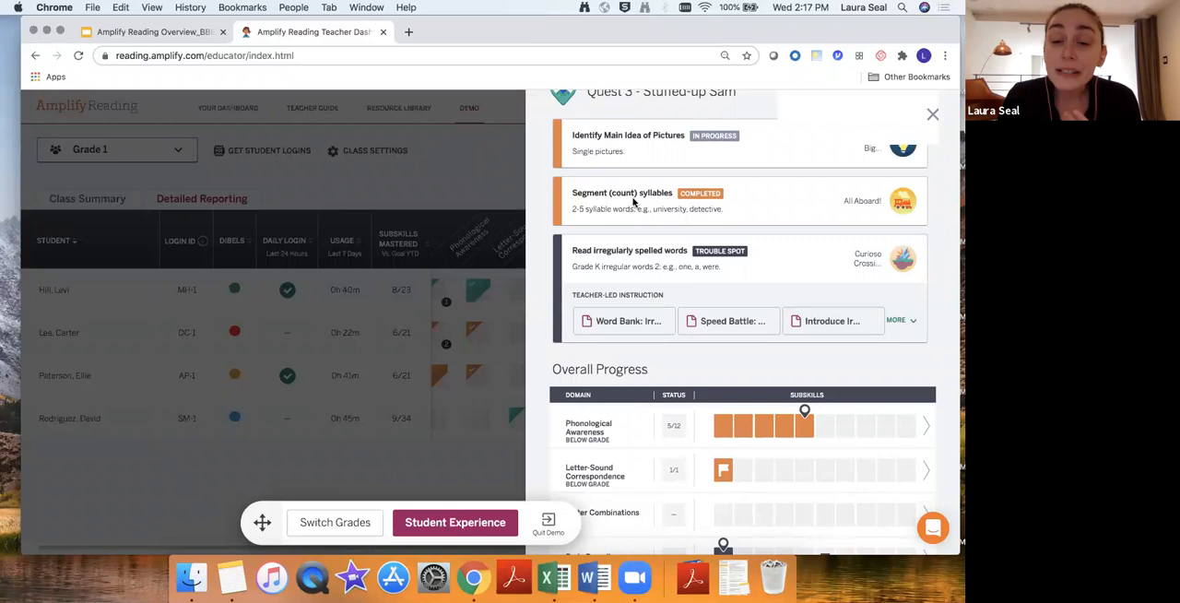
mouse_move(625, 291)
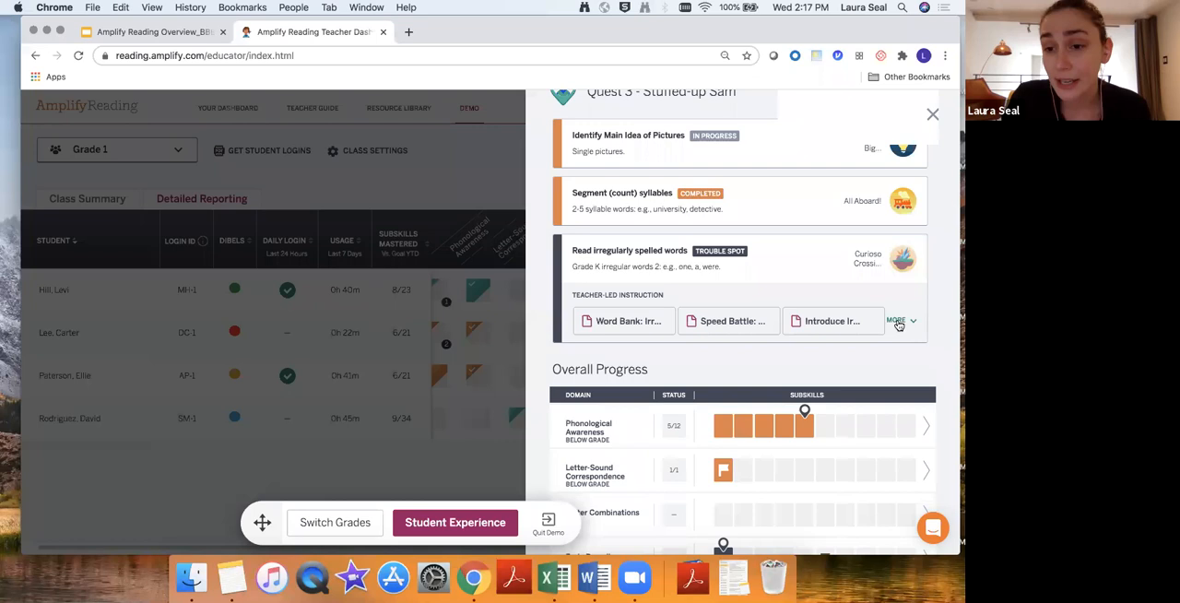
Expand the irregular-words teacher-led list to eight resources and view the Introduce Irregular Words PDF.
left_click(829, 321)
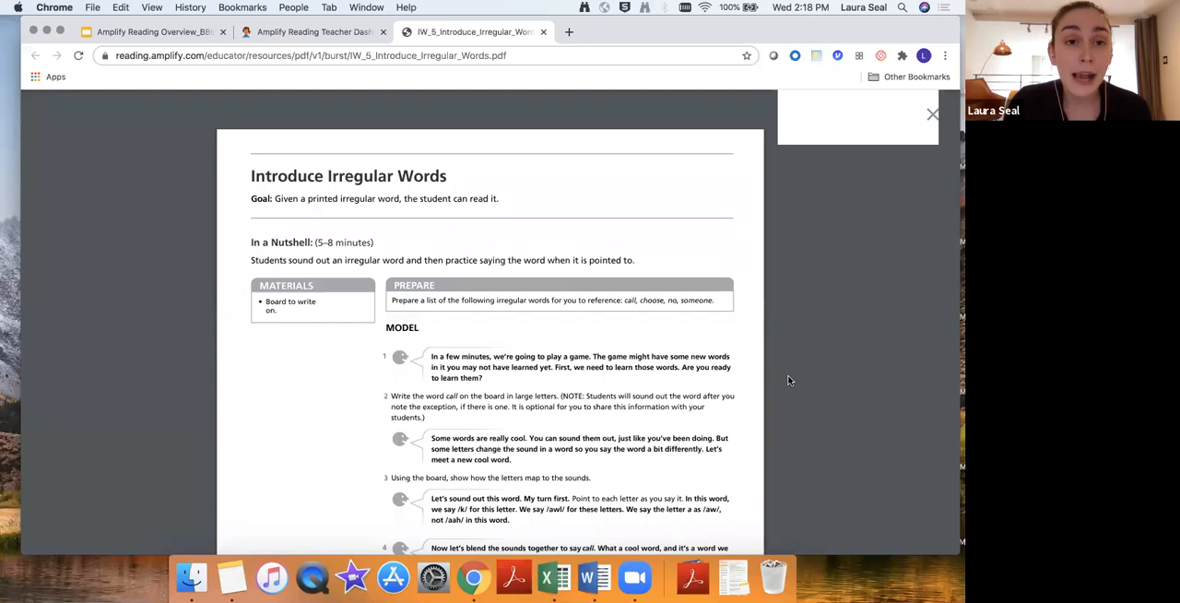
left_click(314, 32)
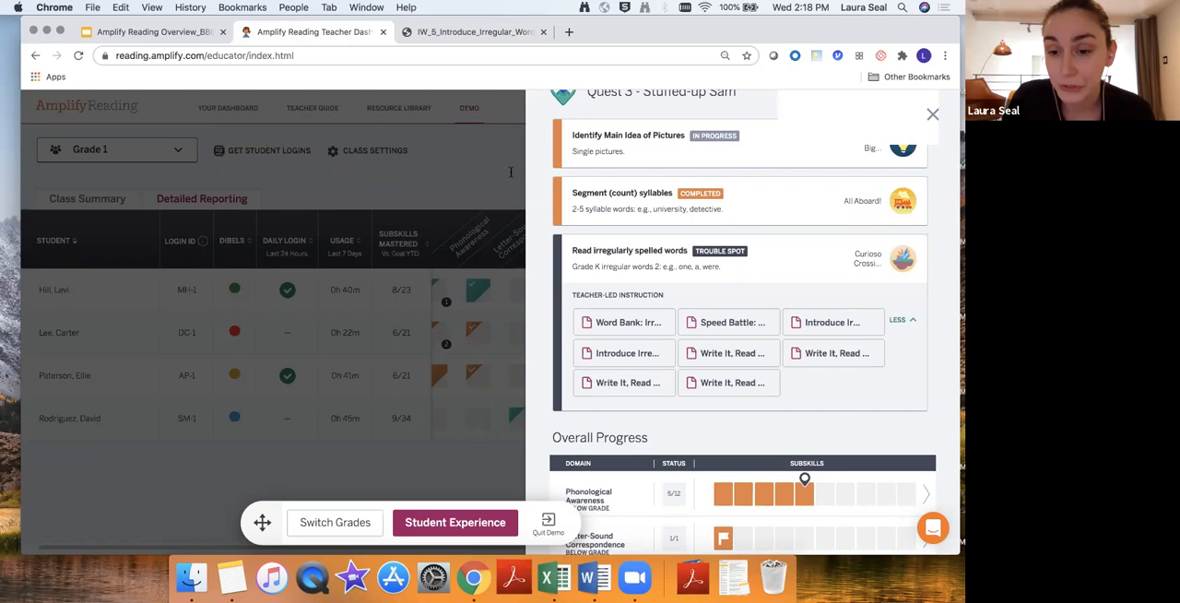
scroll("down", 3)
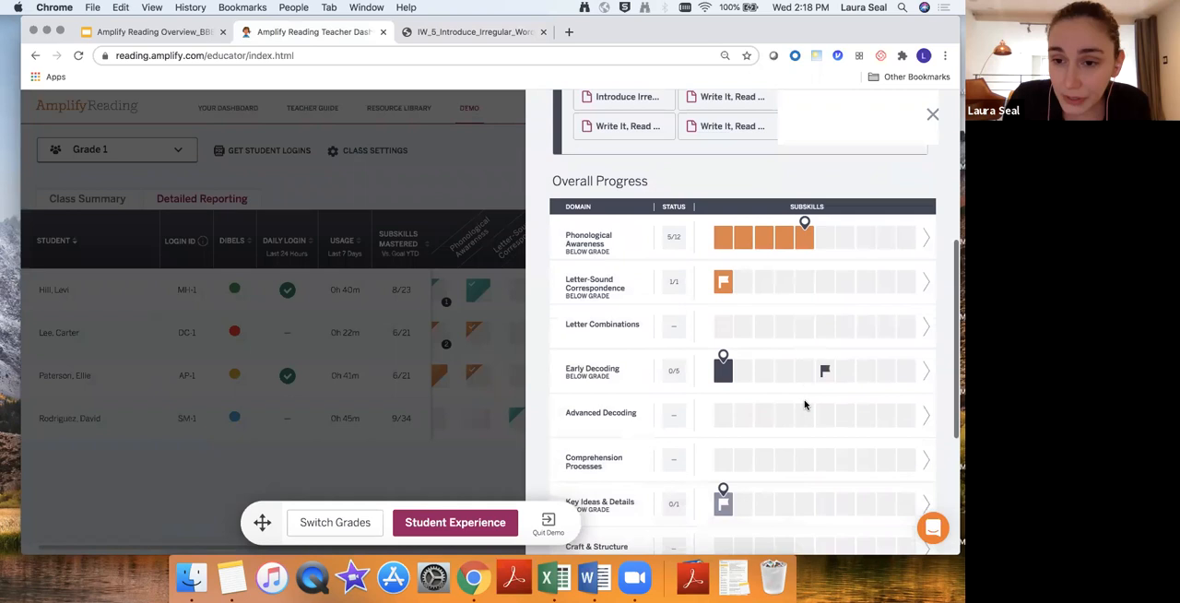
scroll("down", 3)
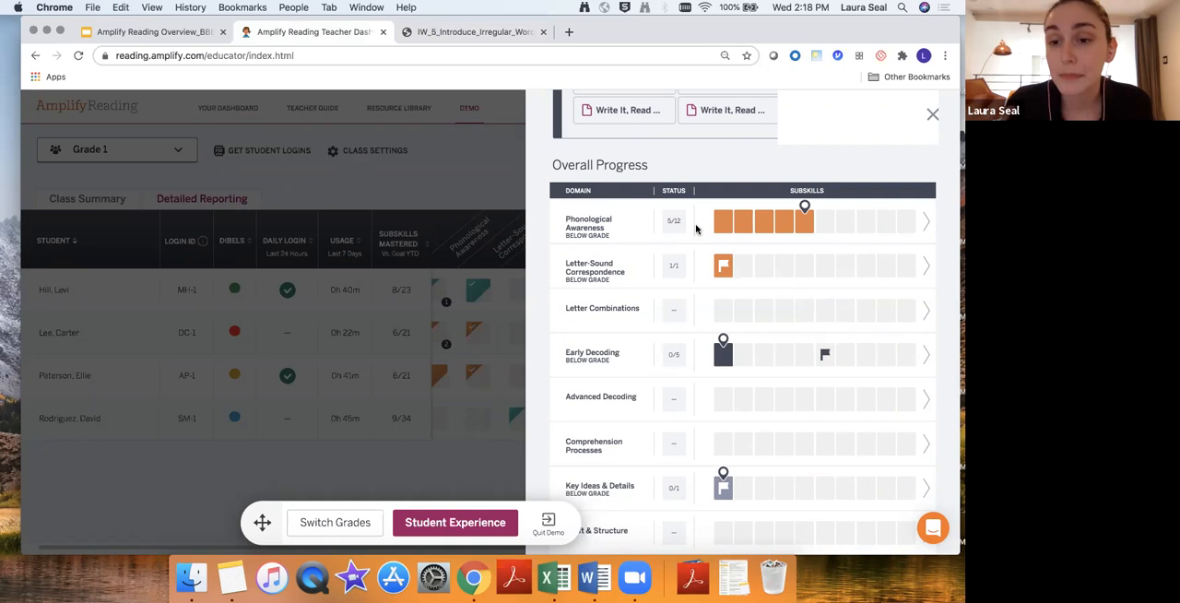
mouse_move(676, 223)
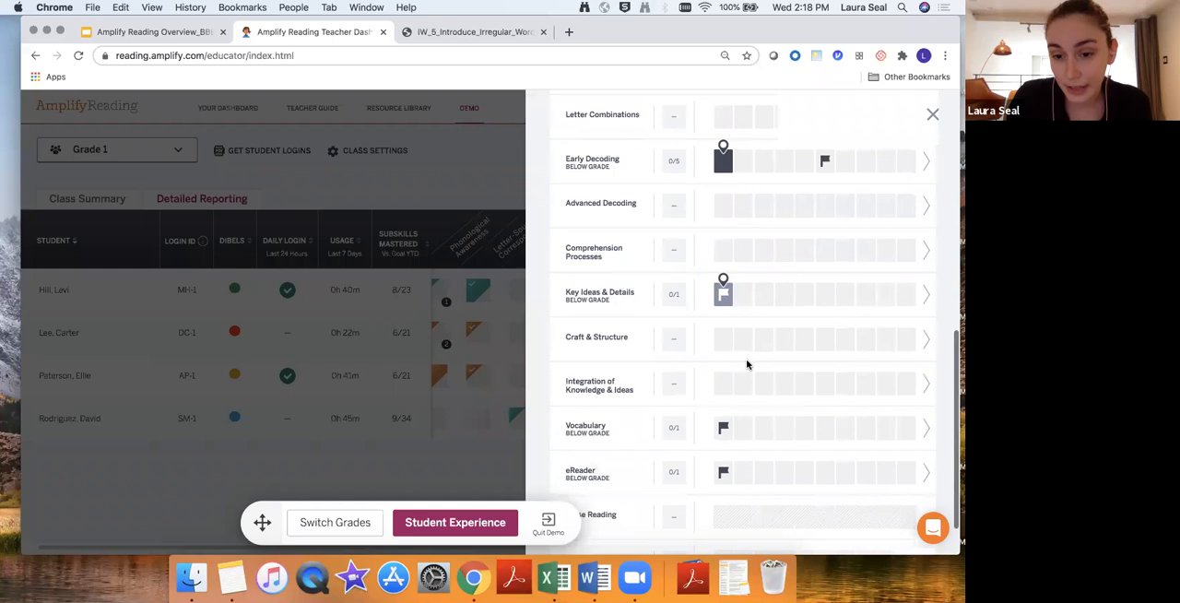
left_click(933, 528)
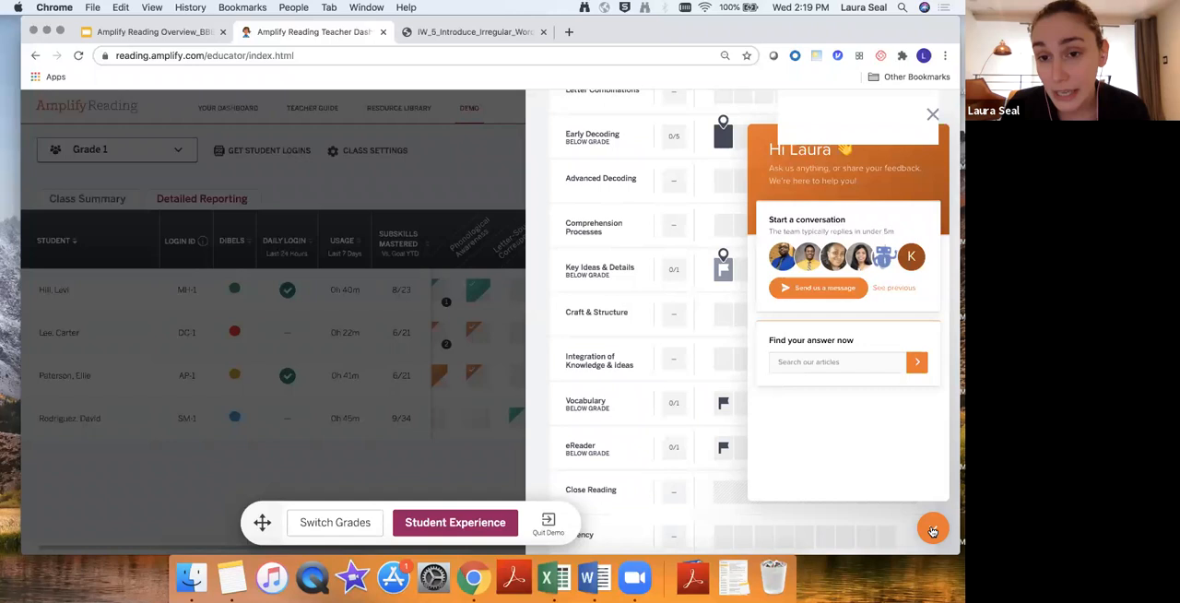
left_click(87, 199)
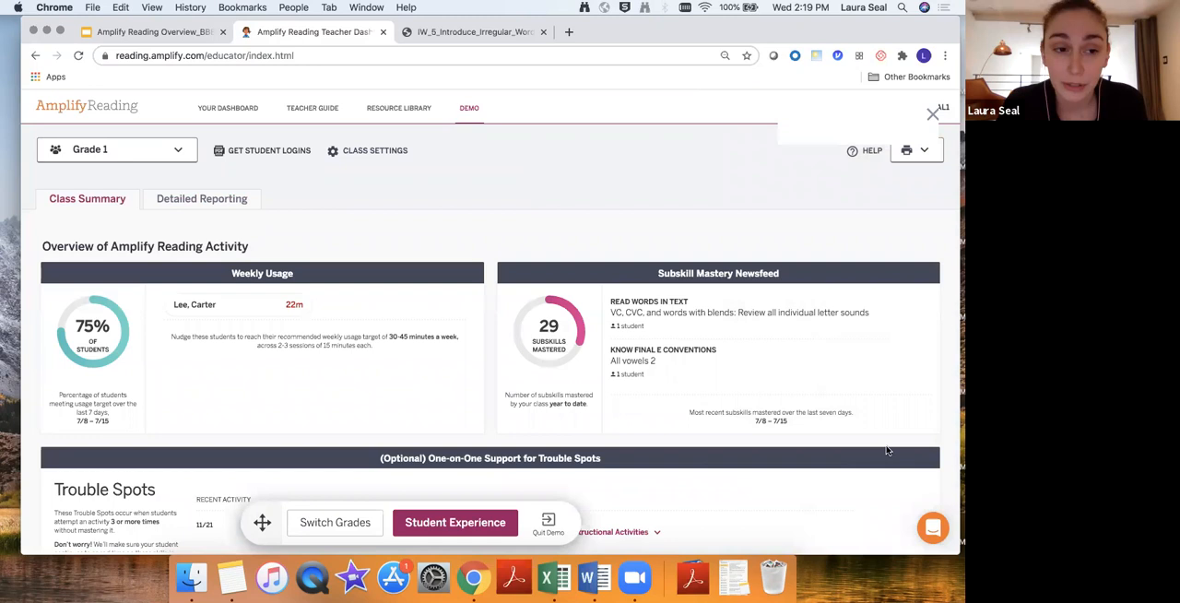
Scroll the Class Summary down to the One-on-One Support for Trouble Spots section.
scroll("down", 3)
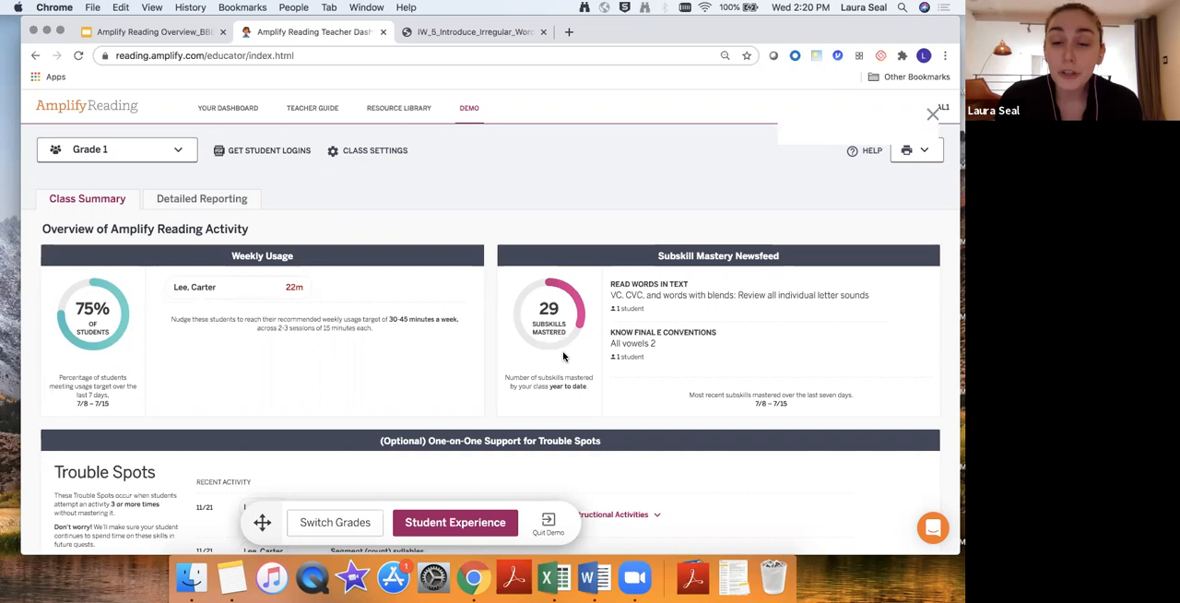
scroll("down", 3)
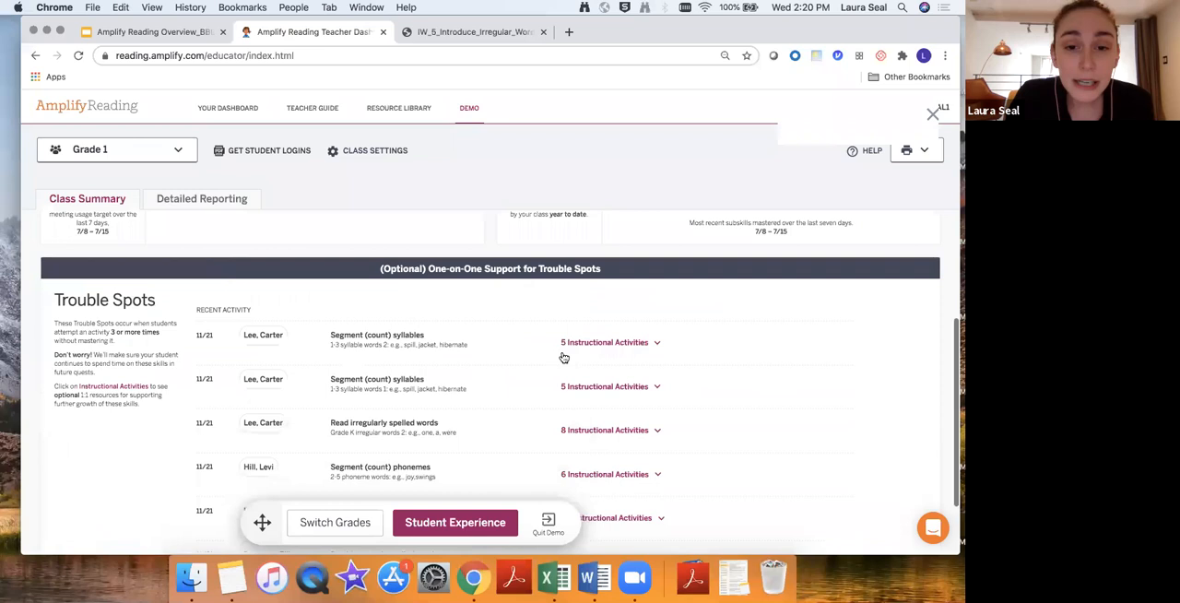
mouse_move(565, 303)
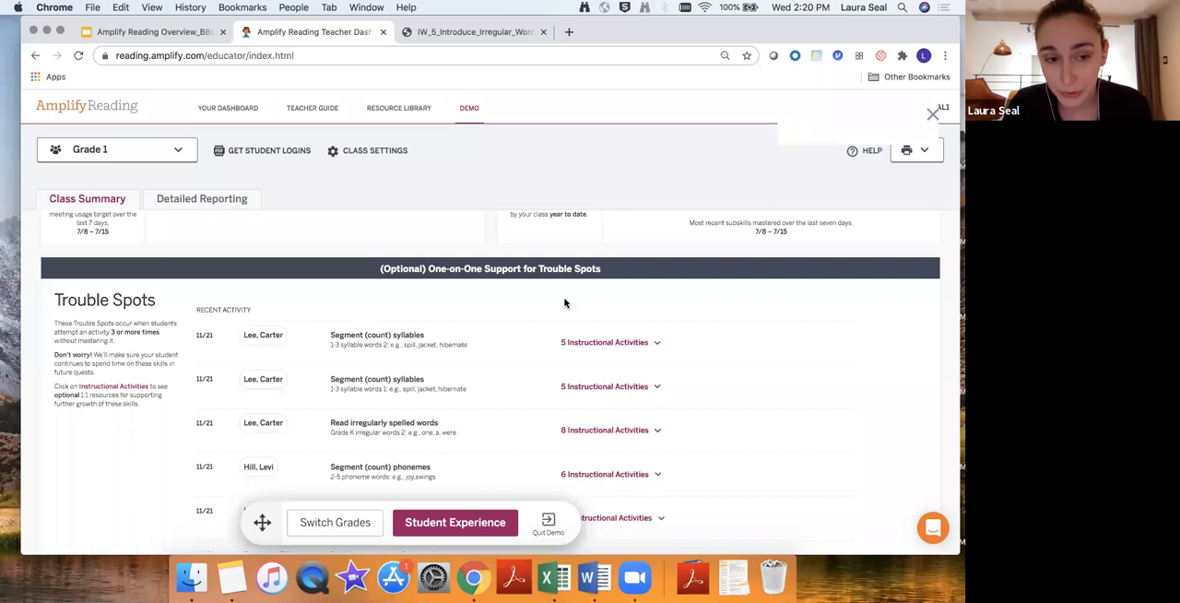
mouse_move(660, 351)
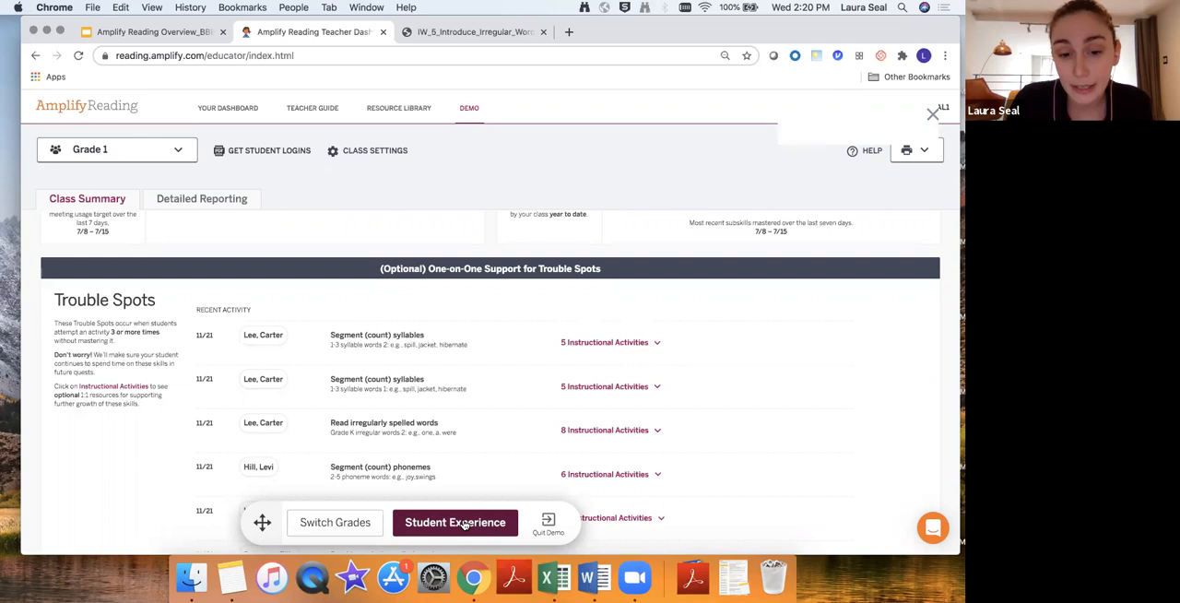
left_click(455, 523)
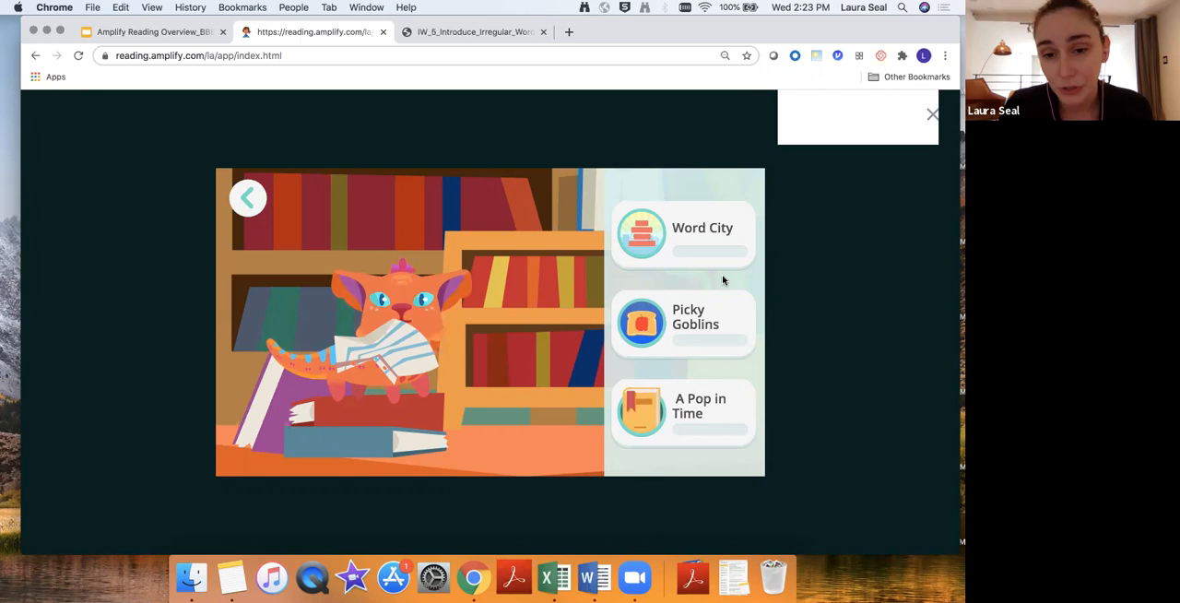
mouse_move(692, 316)
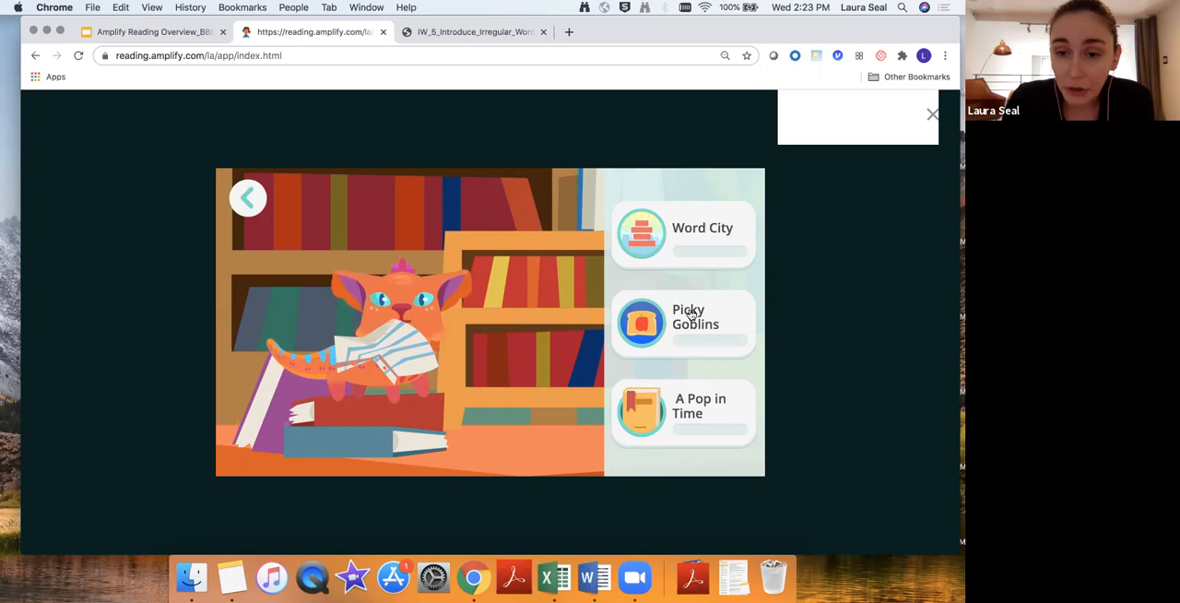
Open the Picky Goblins tile to reach its start screen.
left_click(682, 323)
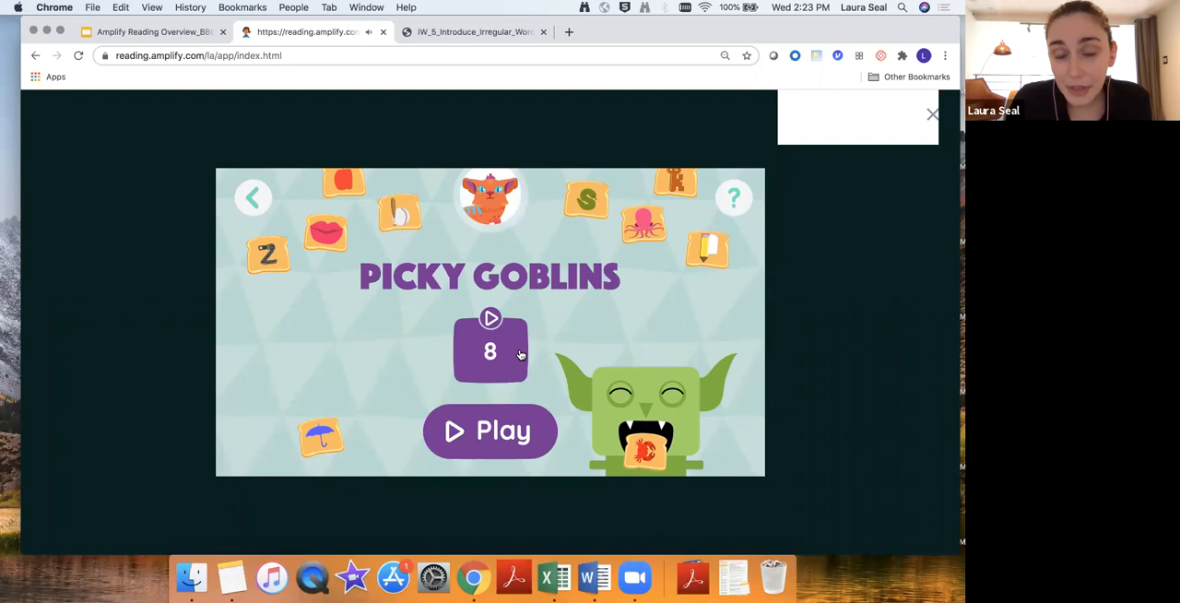
mouse_move(531, 369)
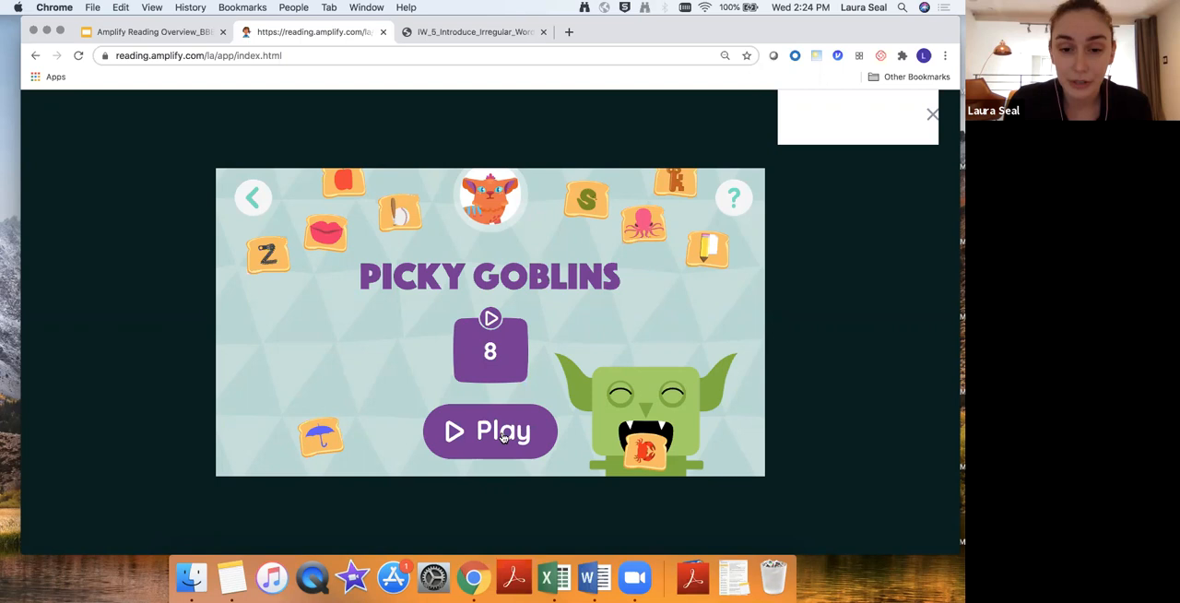
Start Picky Goblins so a goblin is offered four letter-toast choices.
left_click(489, 430)
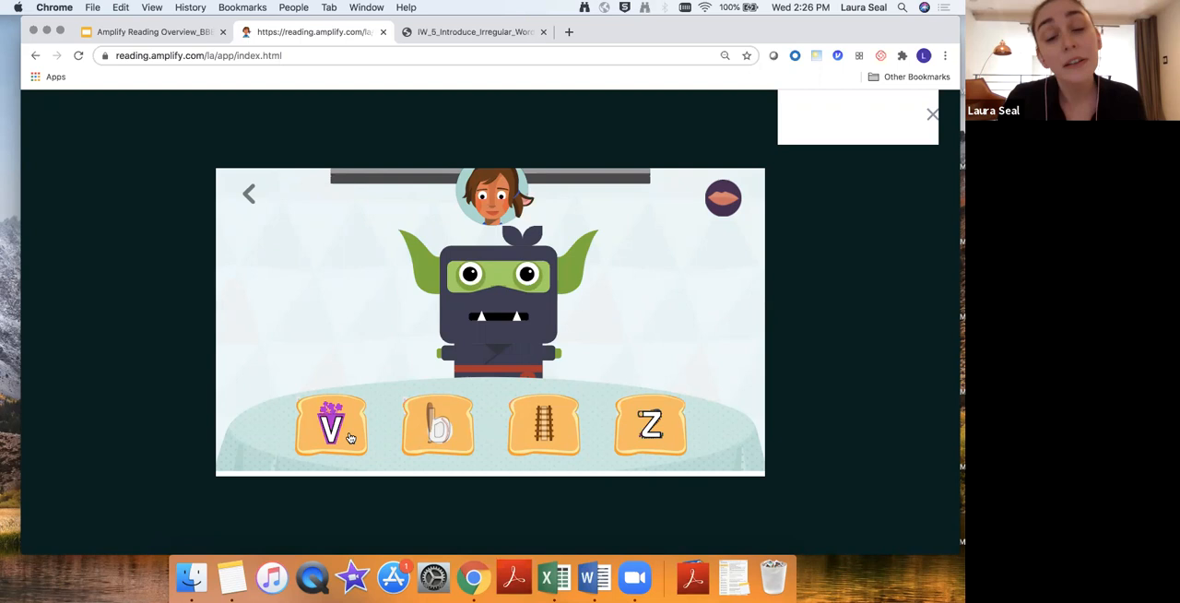
mouse_move(659, 386)
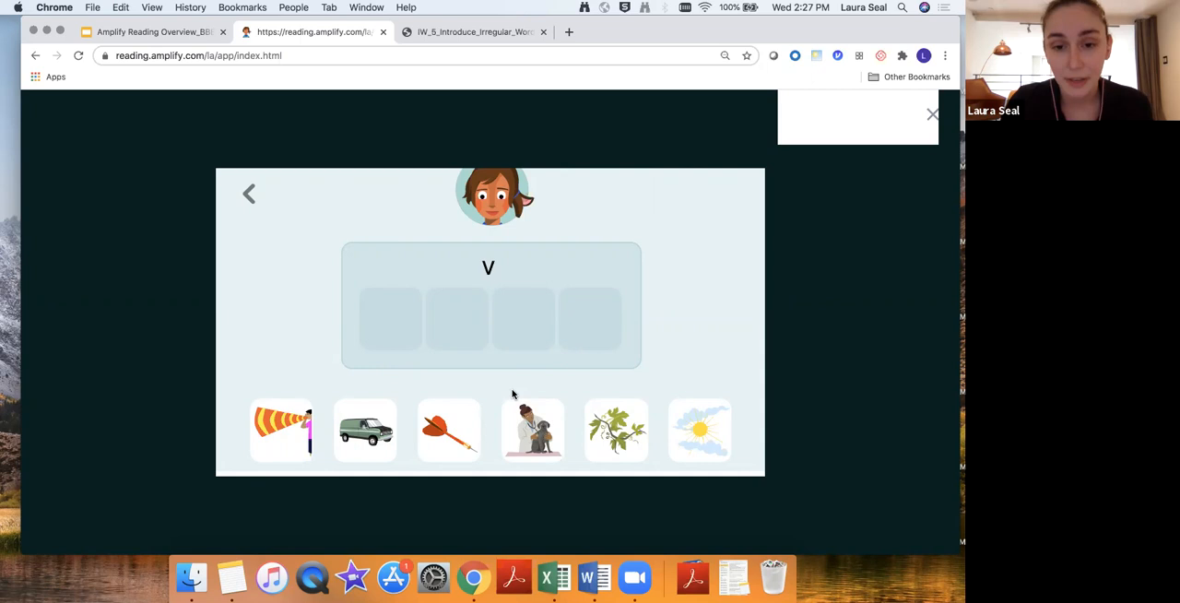
mouse_move(622, 318)
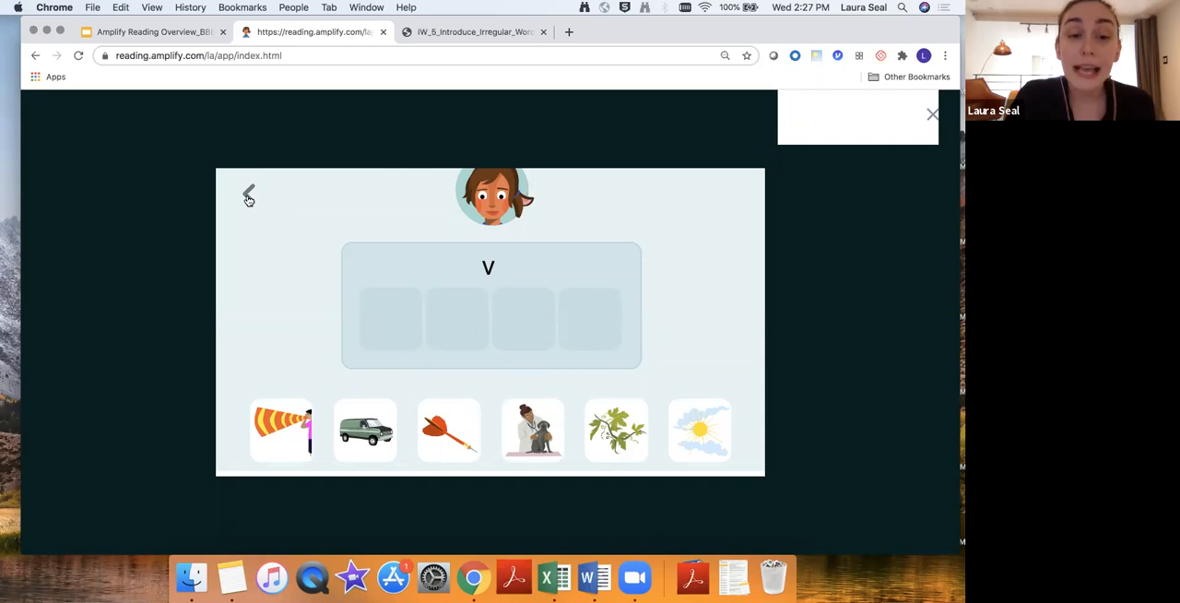
left_click(248, 196)
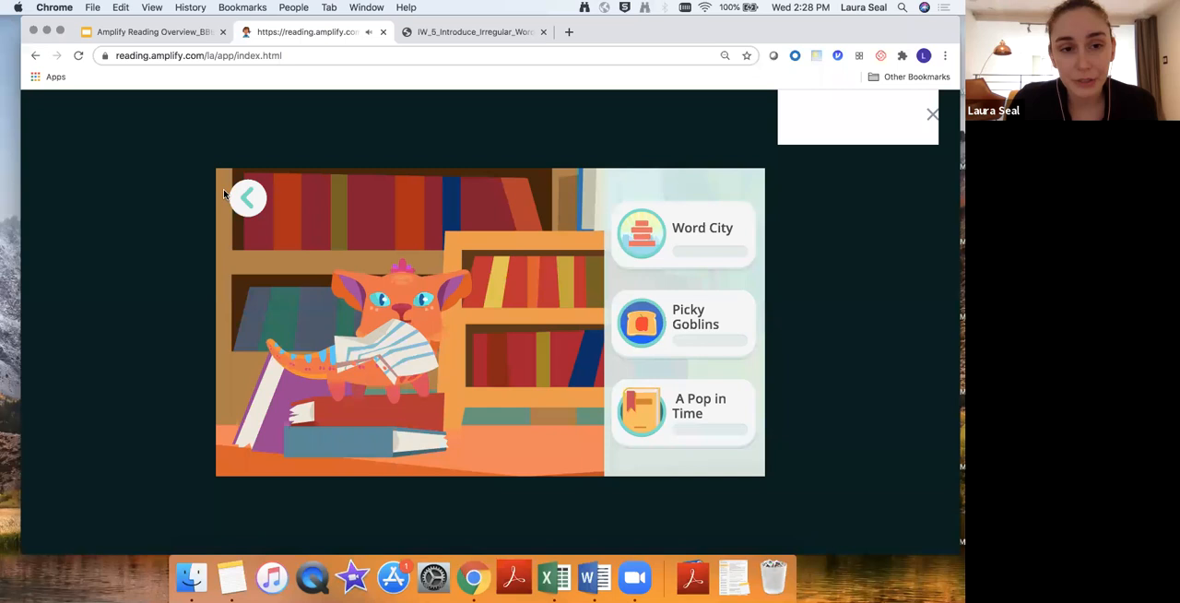
left_click(247, 198)
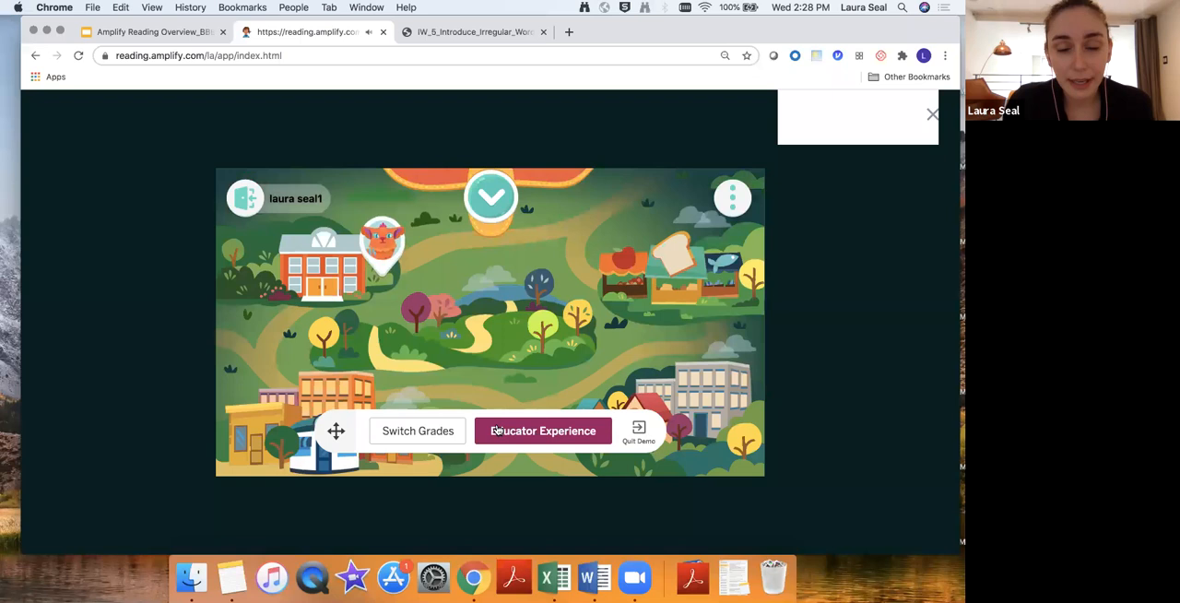
Briefly view the Grade 3 Educator Experience dashboard, then return to Student Experience.
left_click(542, 431)
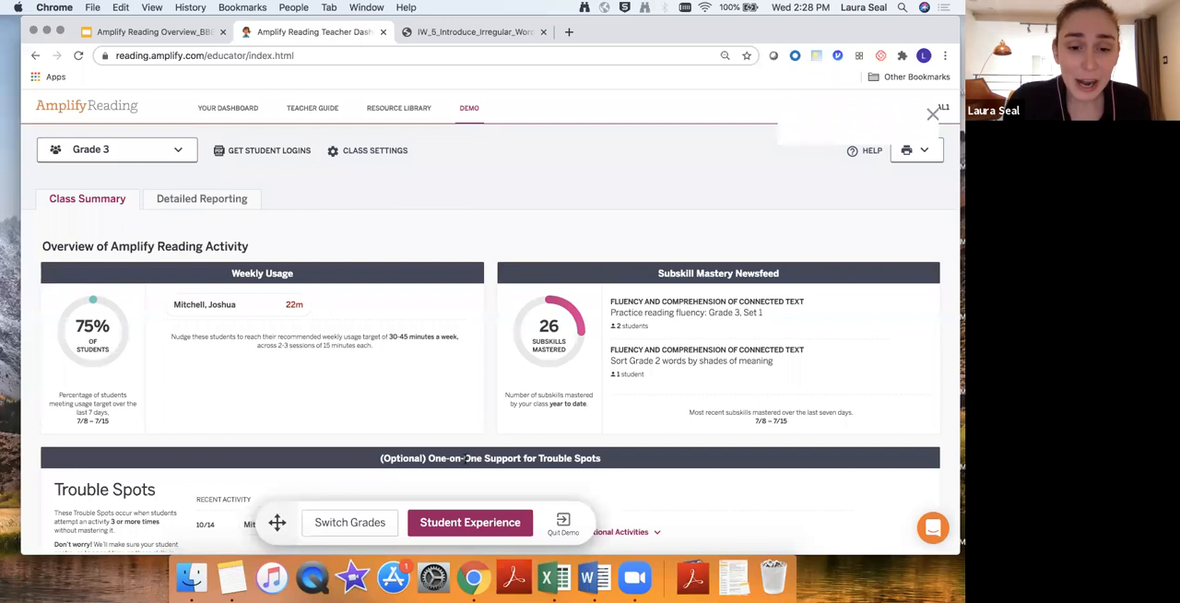
left_click(470, 523)
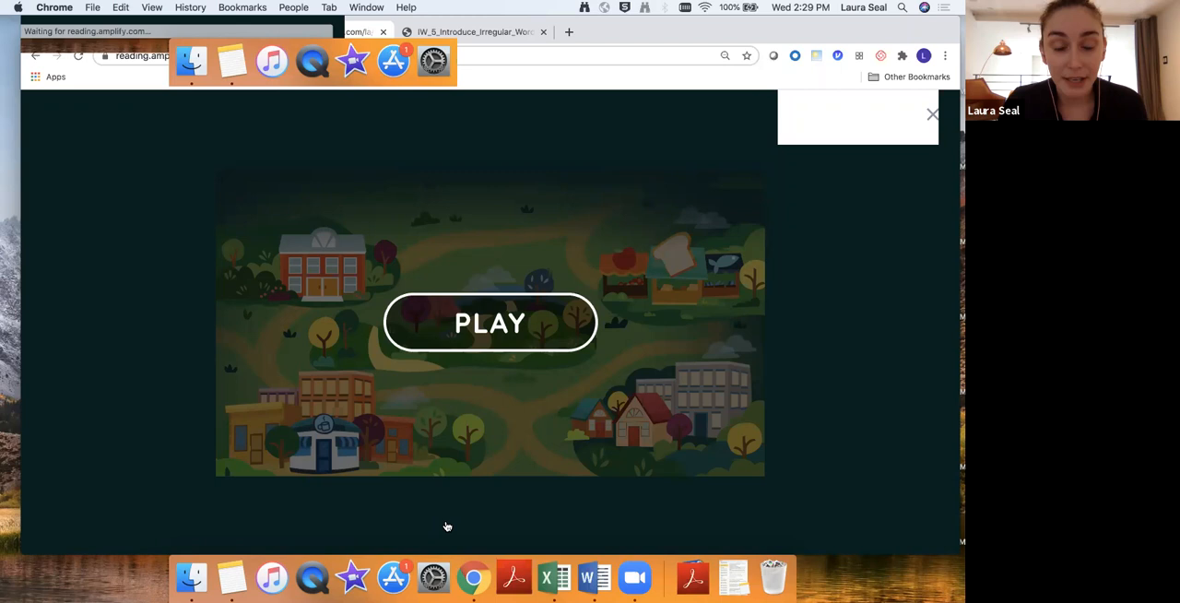
mouse_move(489, 359)
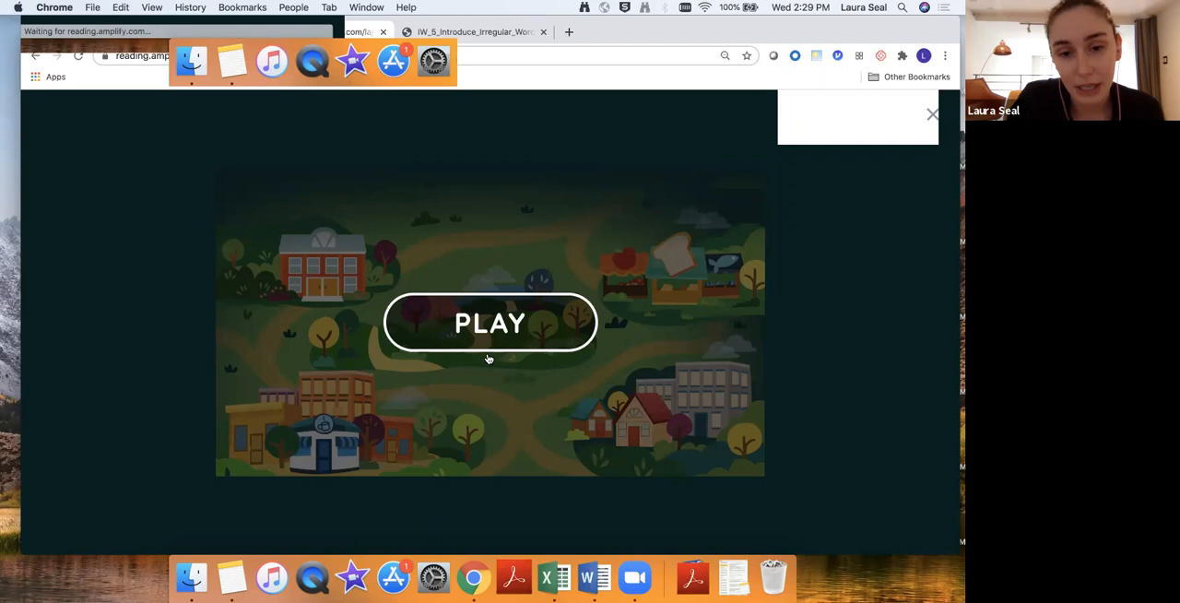
Enter the world map and open Unmask That! from the pin beside the school.
left_click(490, 323)
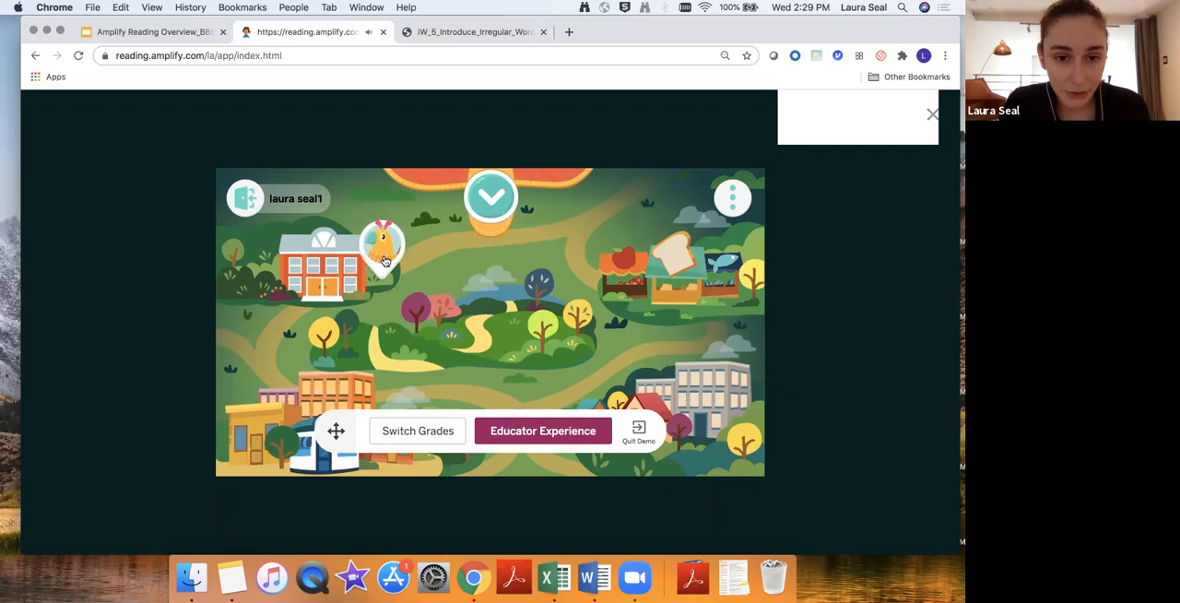
left_click(543, 430)
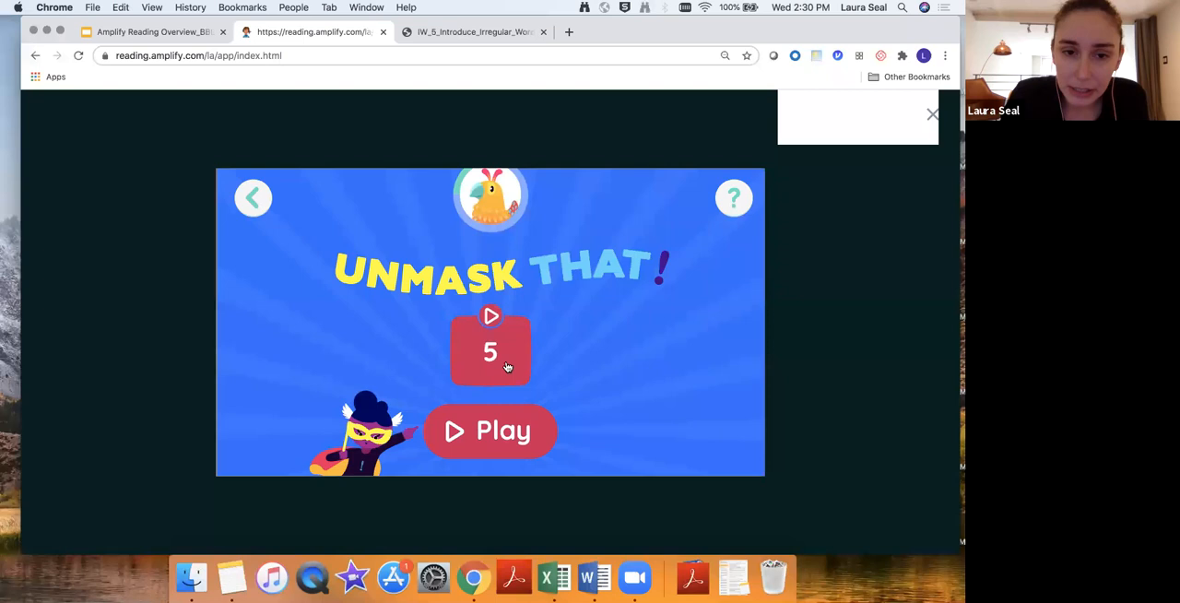
Play an Unmask That! round, choosing grapes for "them", then quit to level 5's Try Again.
left_click(490, 430)
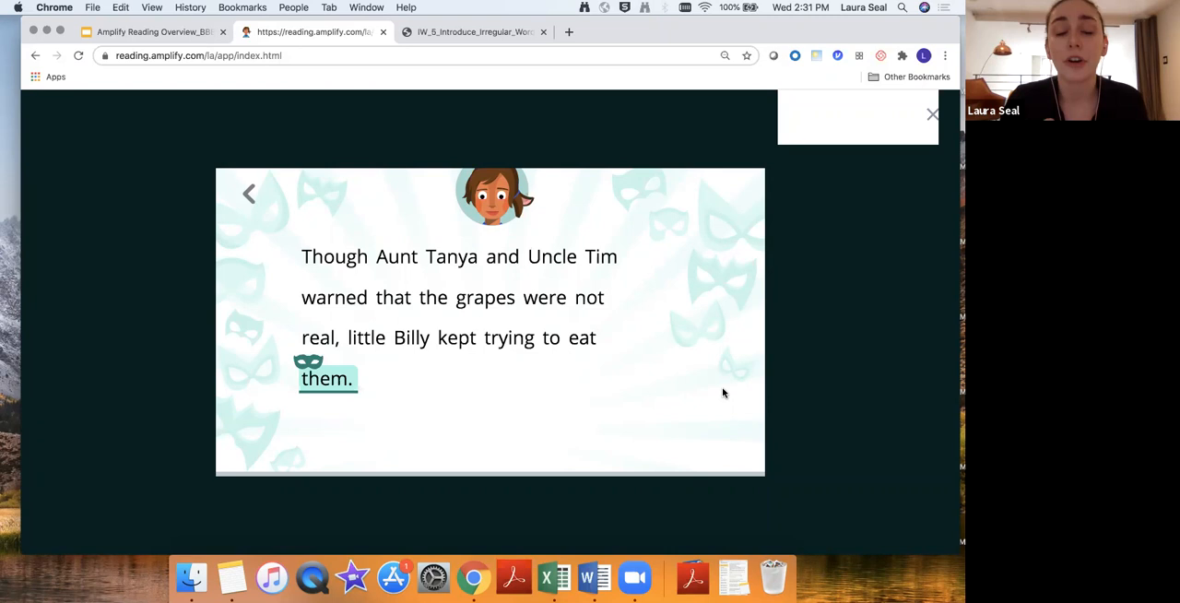
mouse_move(430, 302)
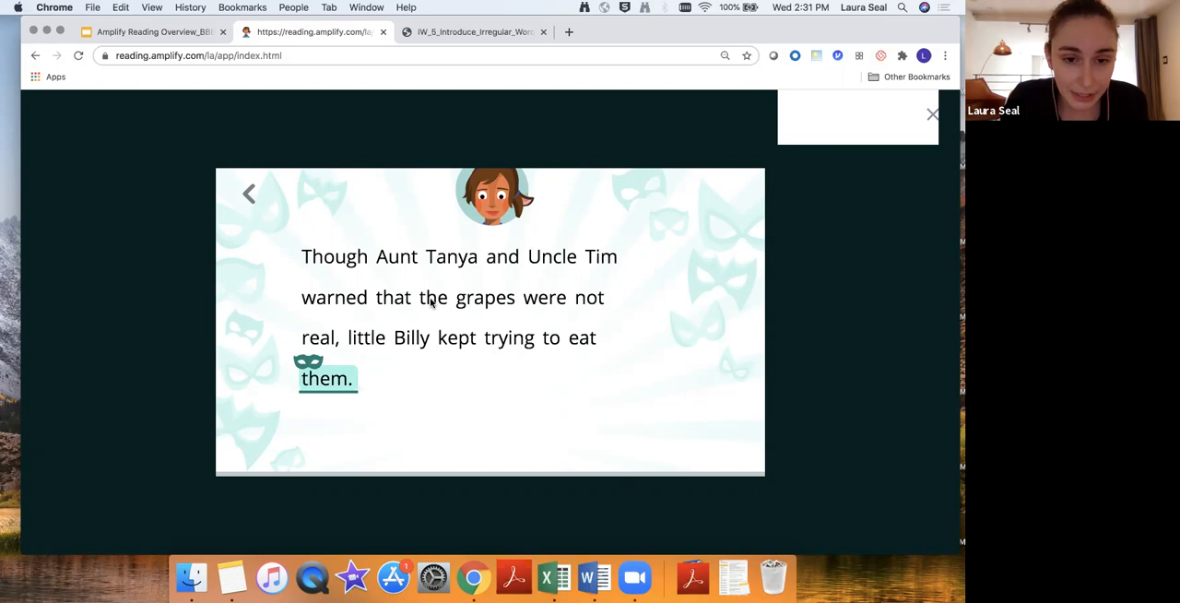
left_click(465, 297)
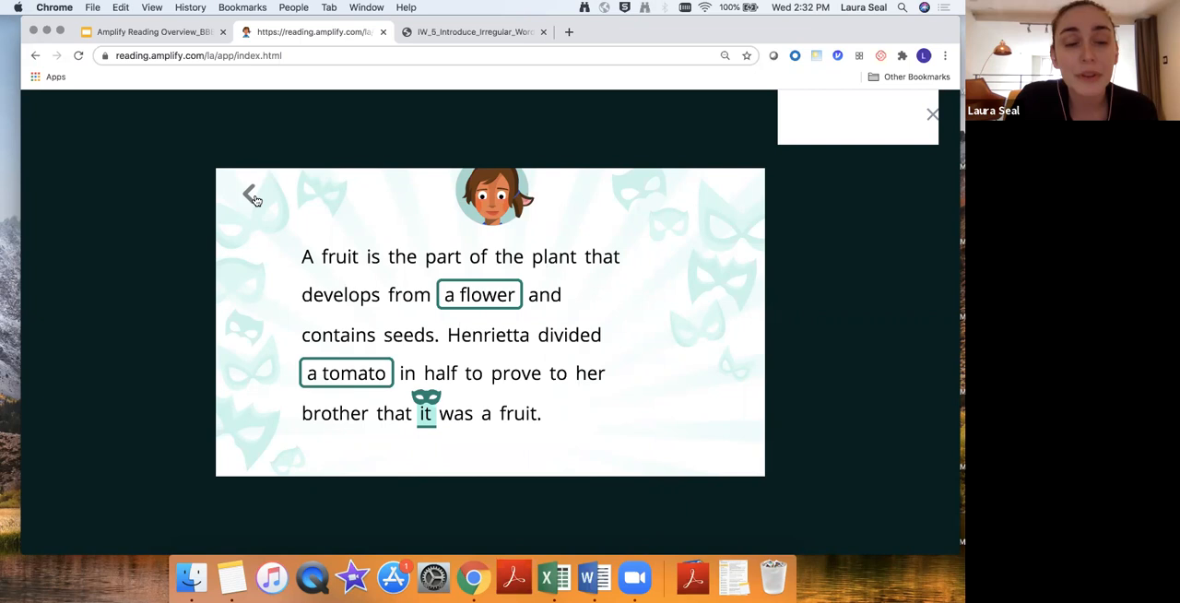
left_click(253, 198)
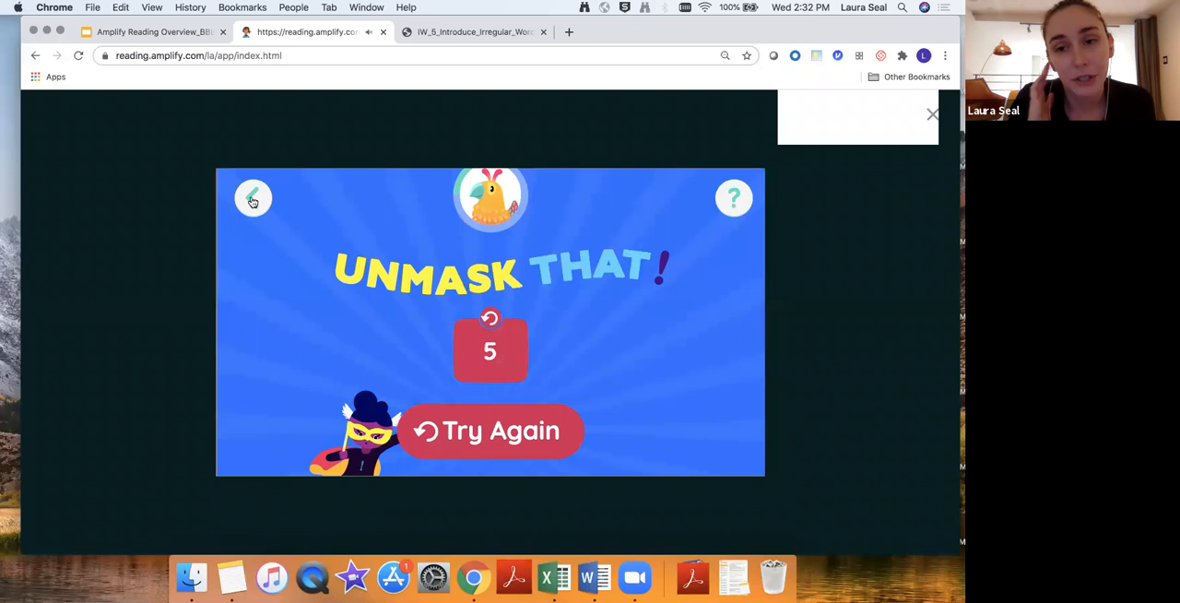
Exit the Unmask That! game to reach the Lifting Up the Sky reading.
left_click(253, 197)
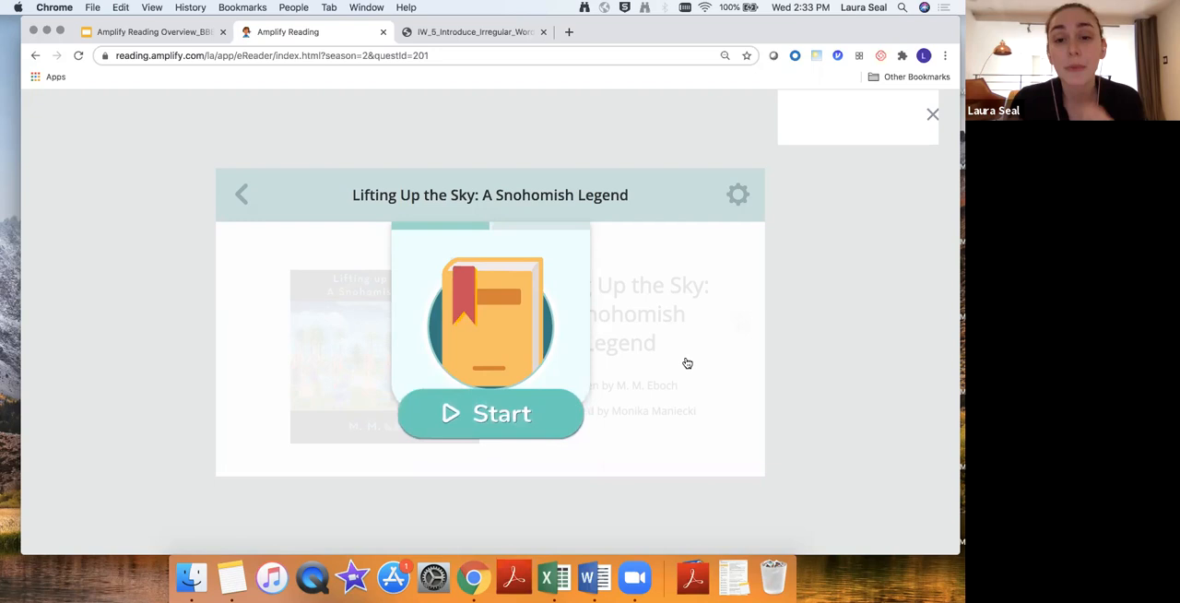
Start Lifting Up the Sky, close reading settings, turn a page, and reveal 'elk'.
left_click(491, 413)
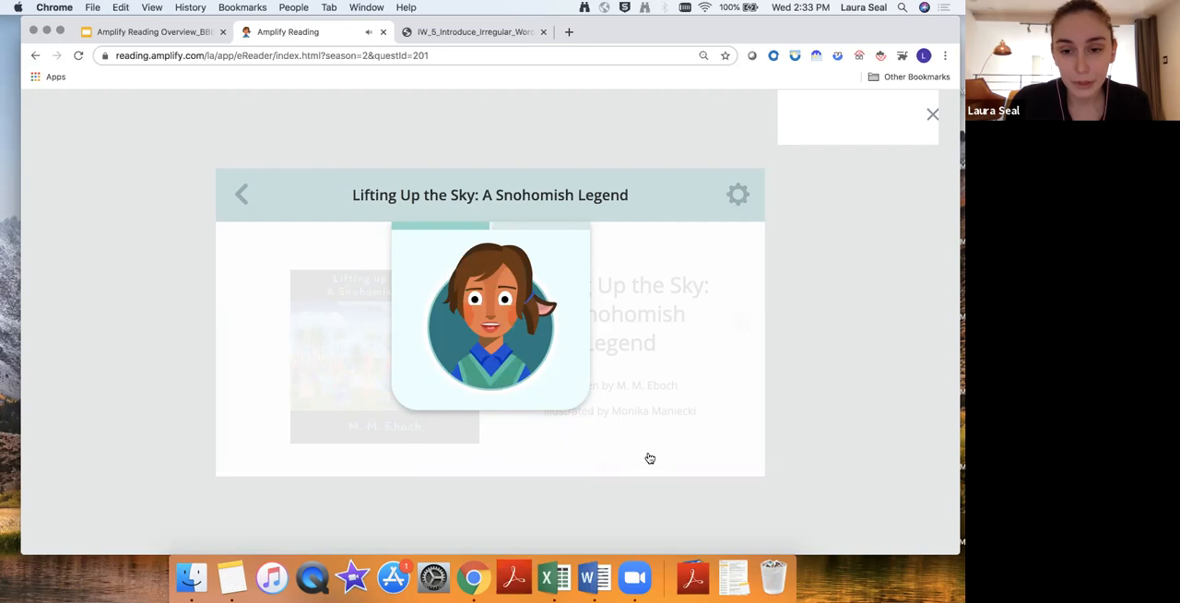
left_click(738, 195)
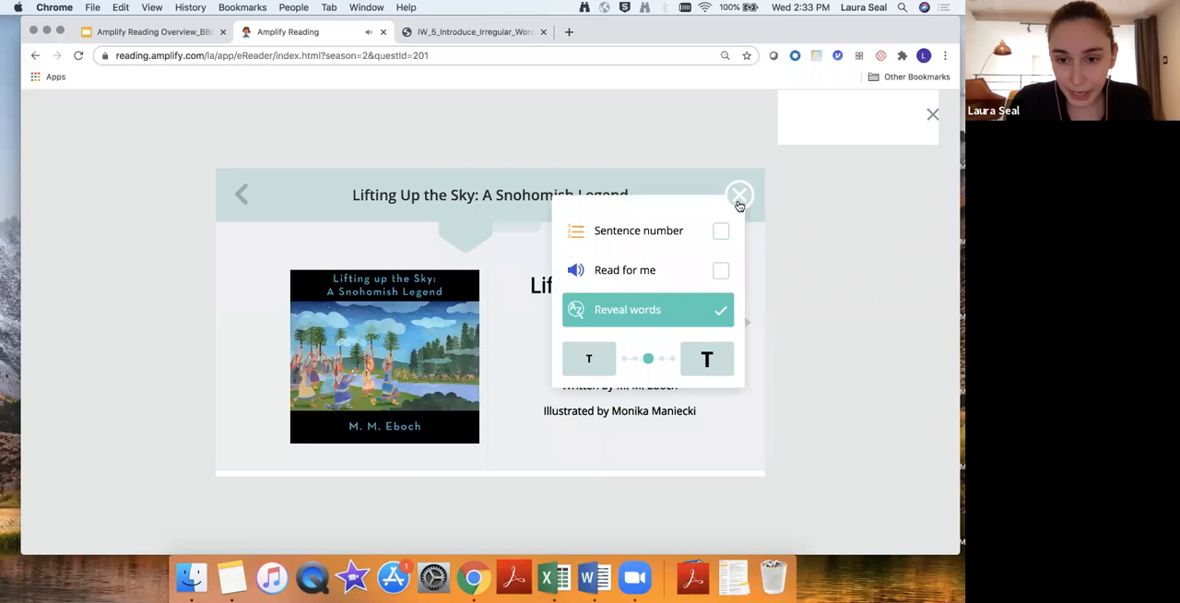
left_click(739, 194)
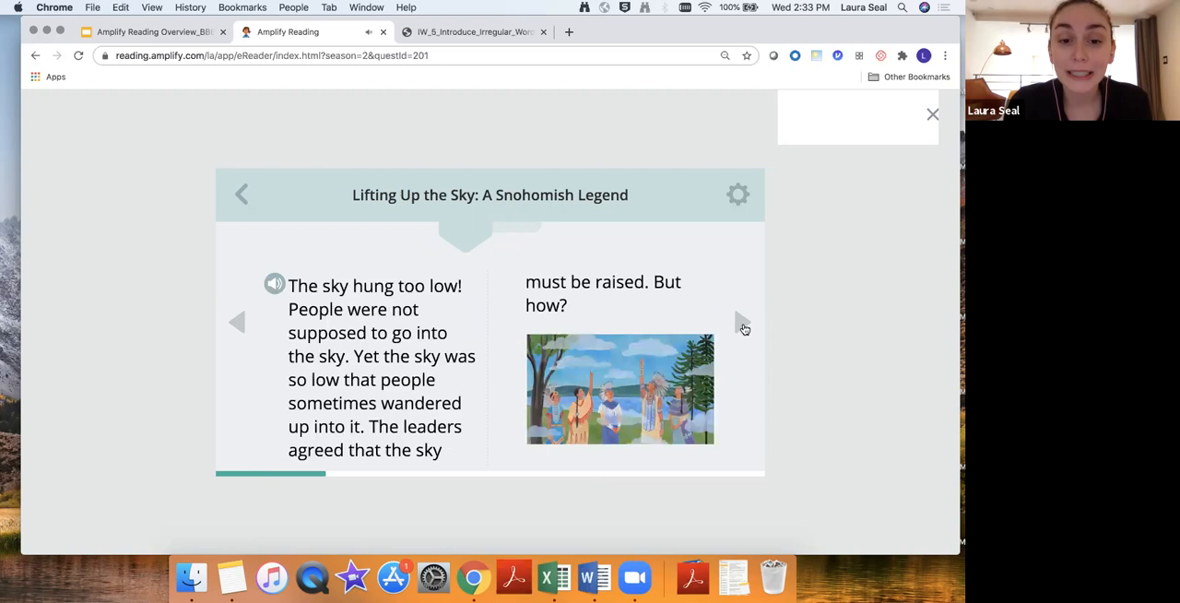
left_click(743, 321)
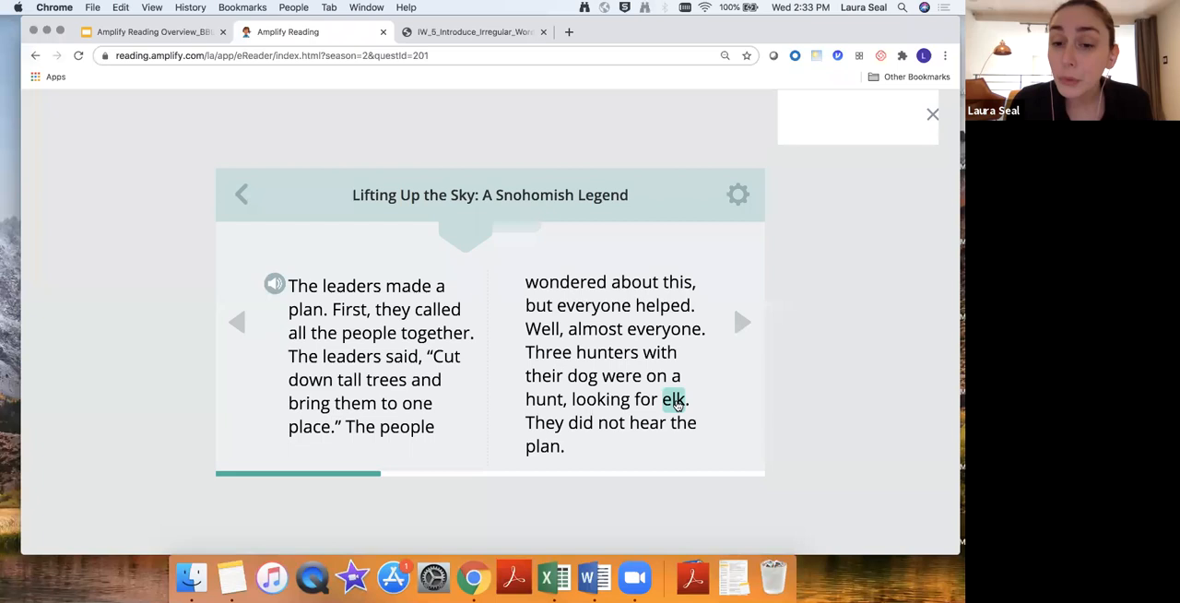
left_click(673, 398)
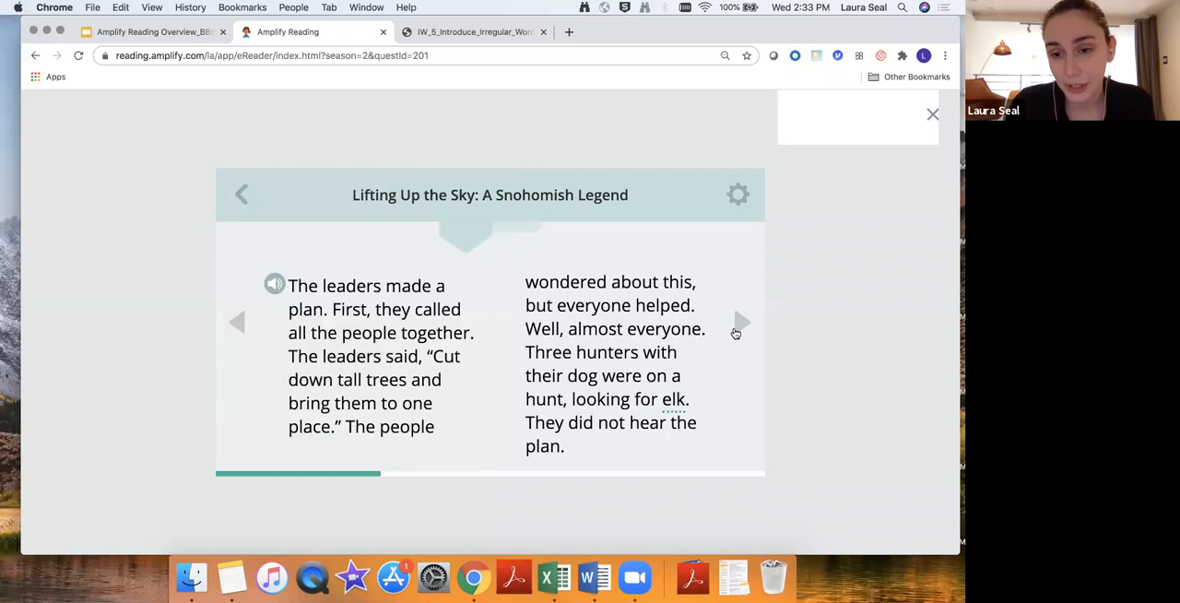
Turn past the leaders' plan page of the Snohomish legend.
left_click(742, 322)
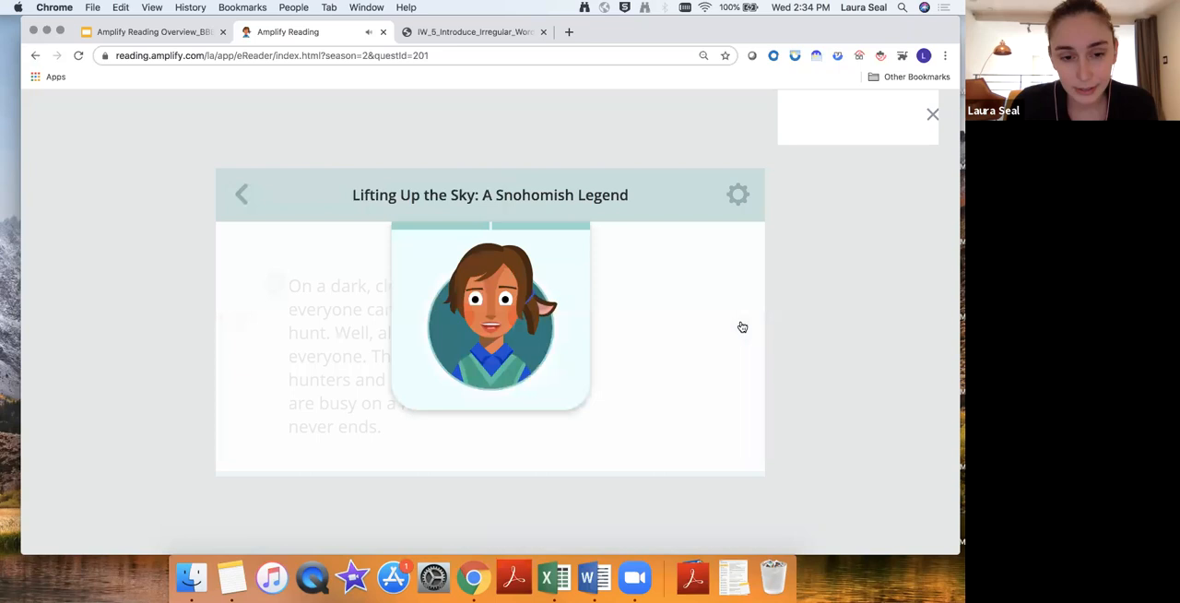
mouse_move(599, 330)
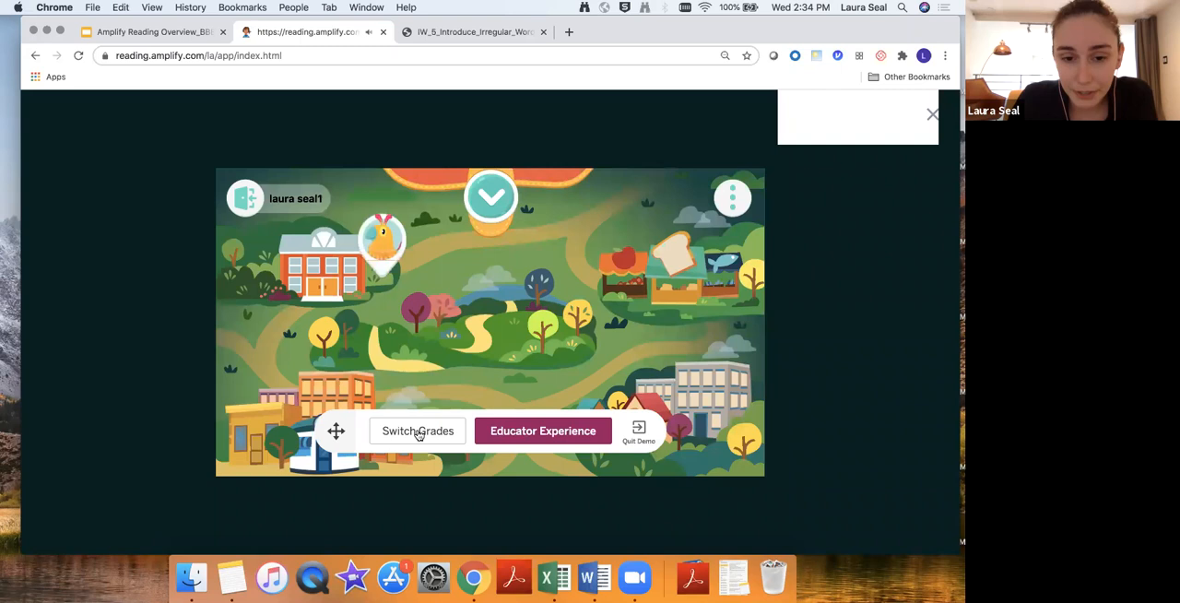
View the Grade 4 educator dashboard, then switch back to Student Experience.
left_click(542, 431)
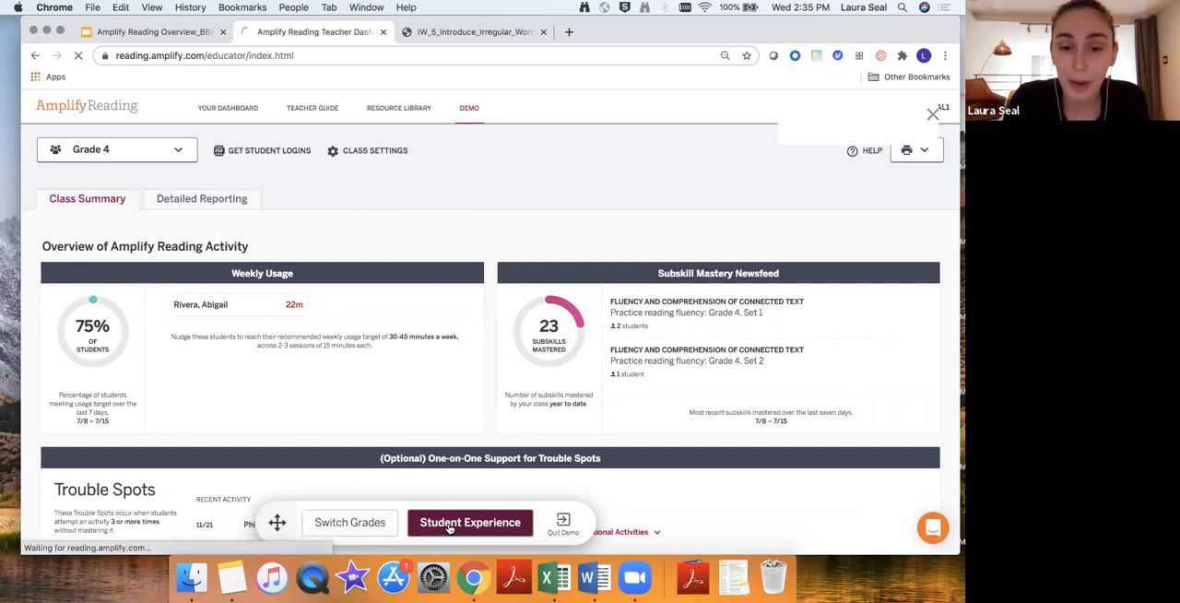
left_click(471, 523)
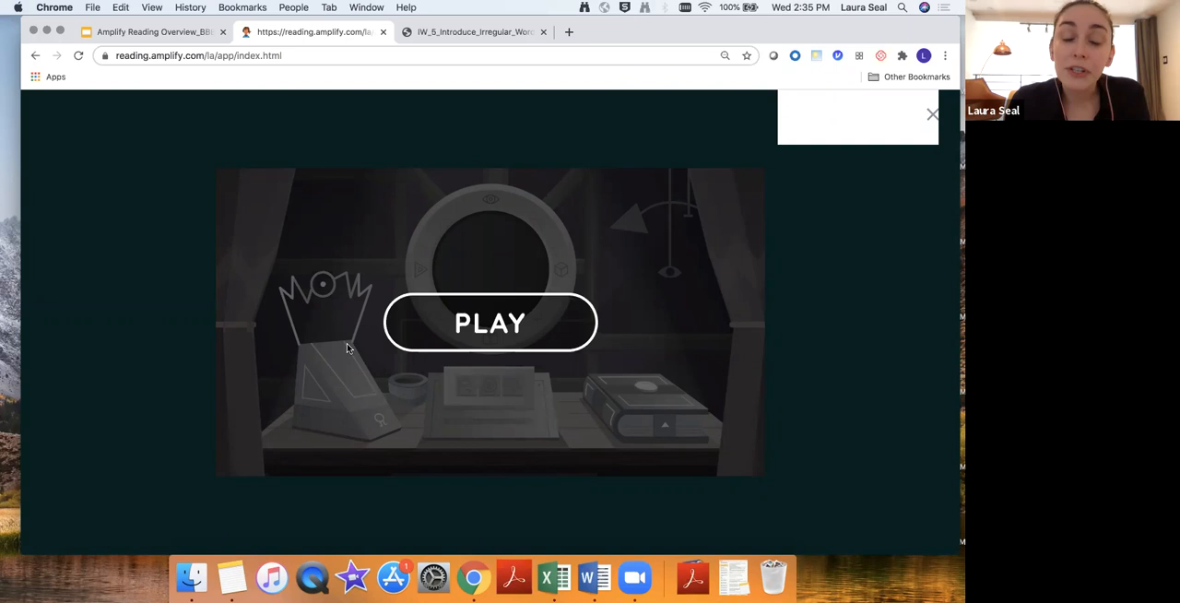
mouse_move(507, 256)
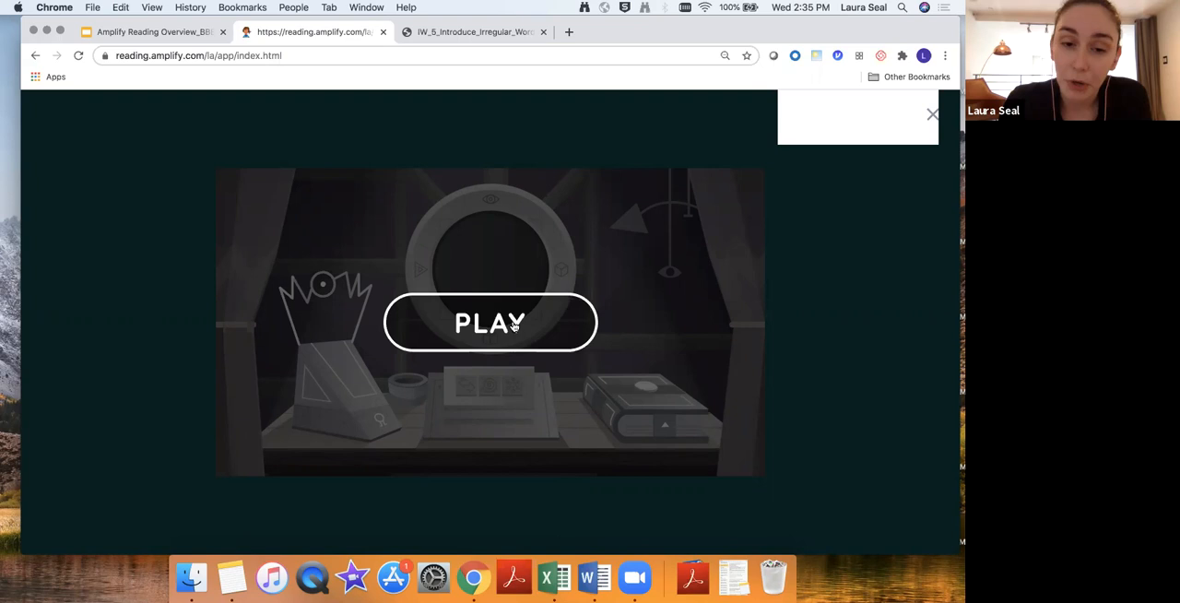
Start the first Yearbook chapter and pick Boastful as Tia Jenkins's trait.
left_click(490, 323)
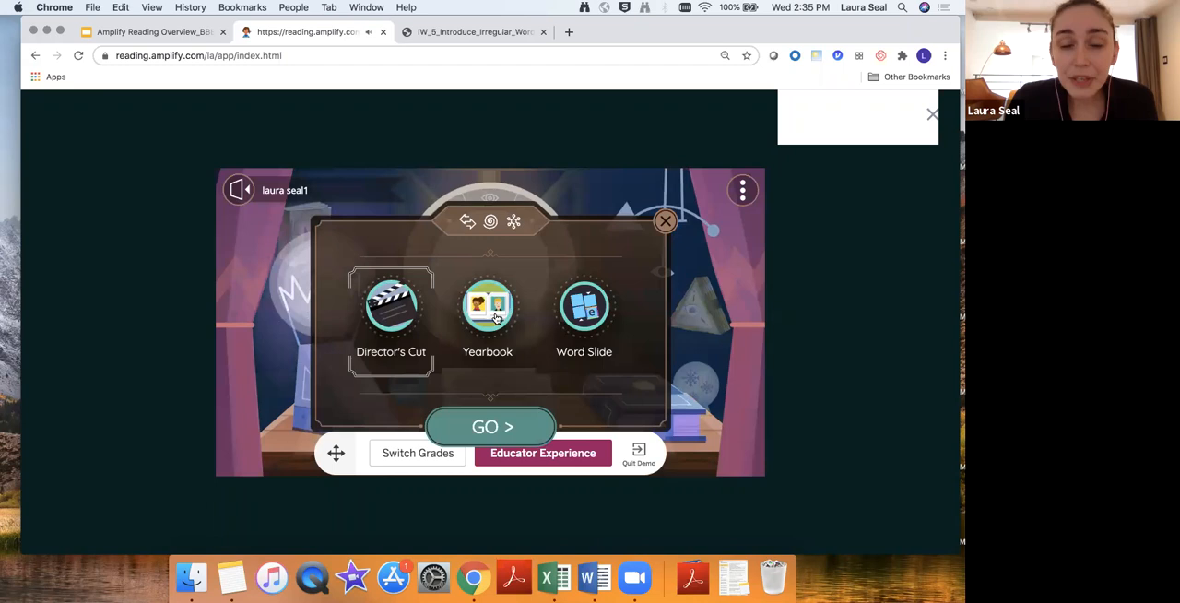
left_click(490, 426)
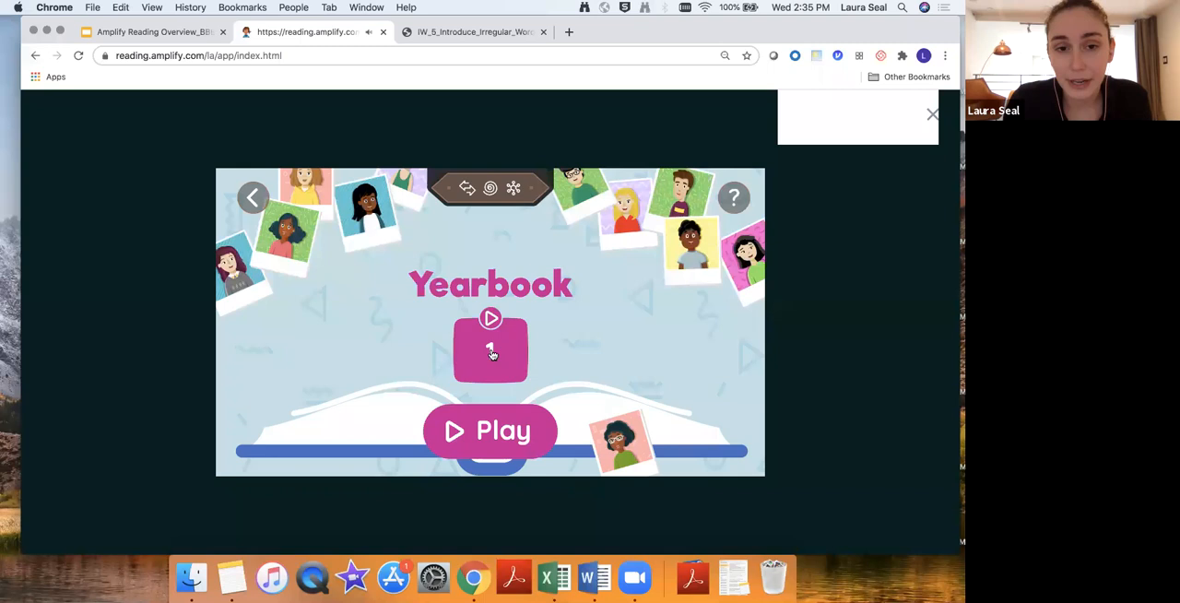
left_click(490, 430)
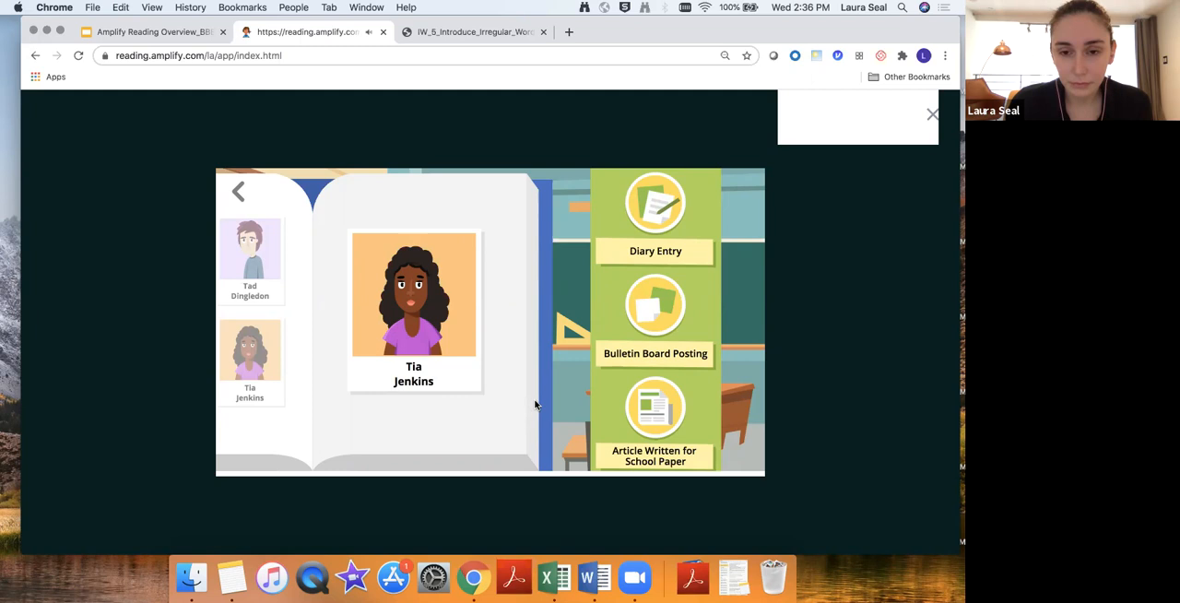
mouse_move(540, 405)
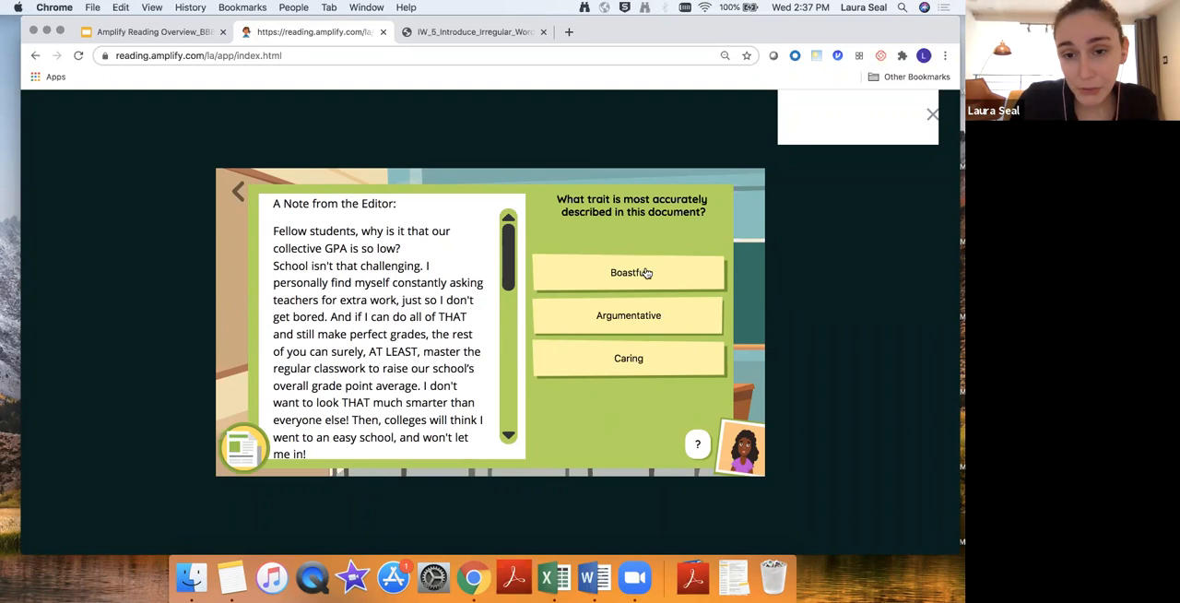
left_click(628, 272)
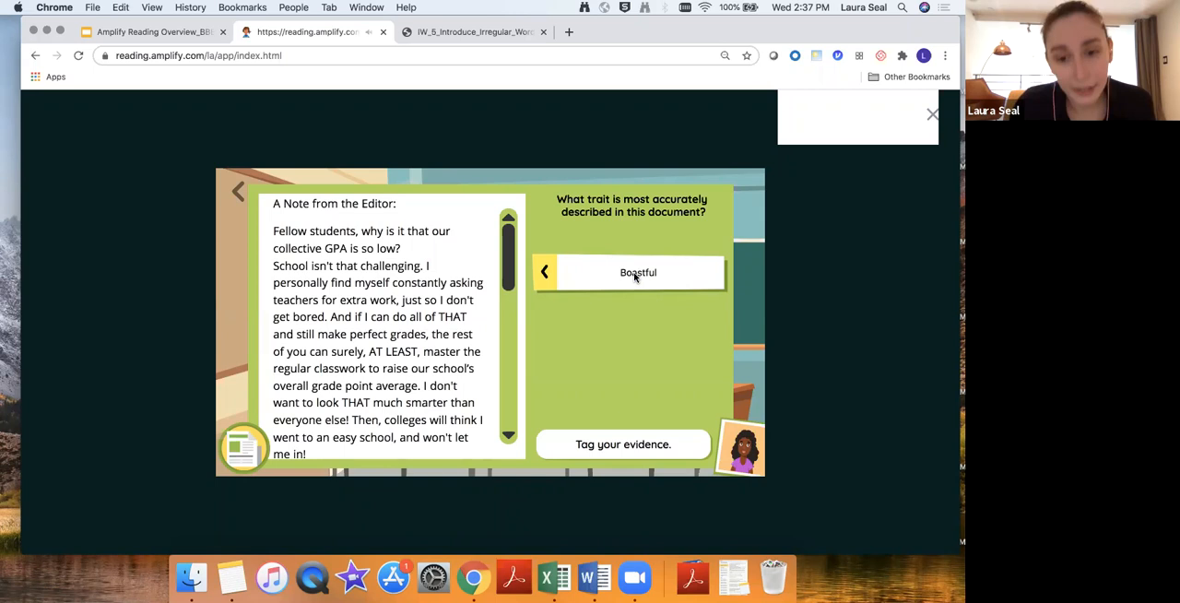
mouse_move(436, 318)
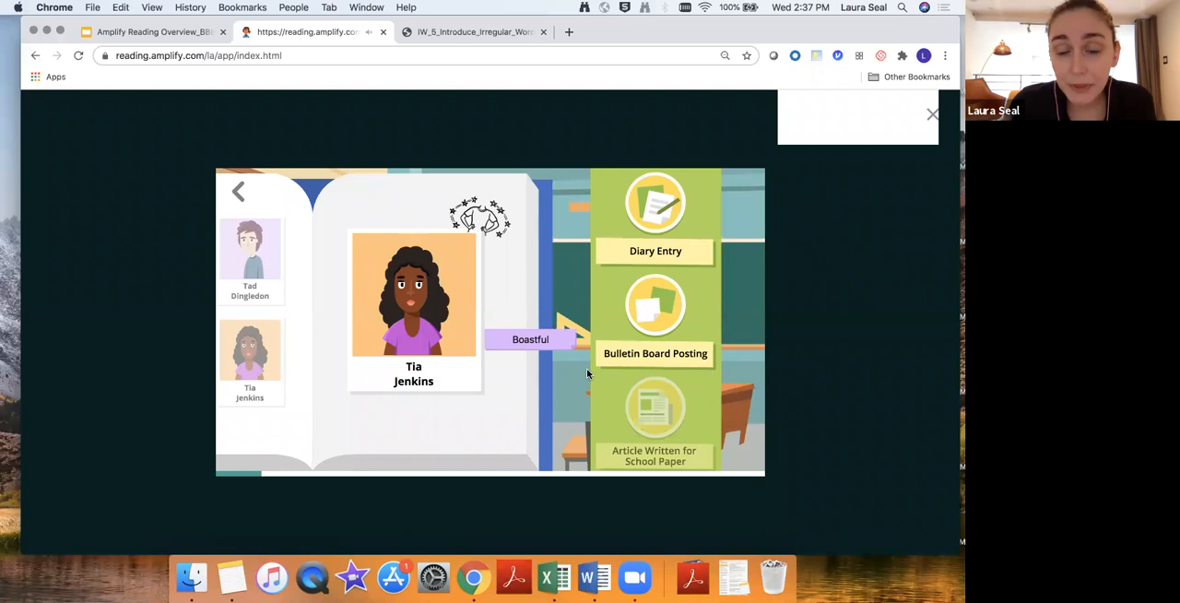
mouse_move(311, 261)
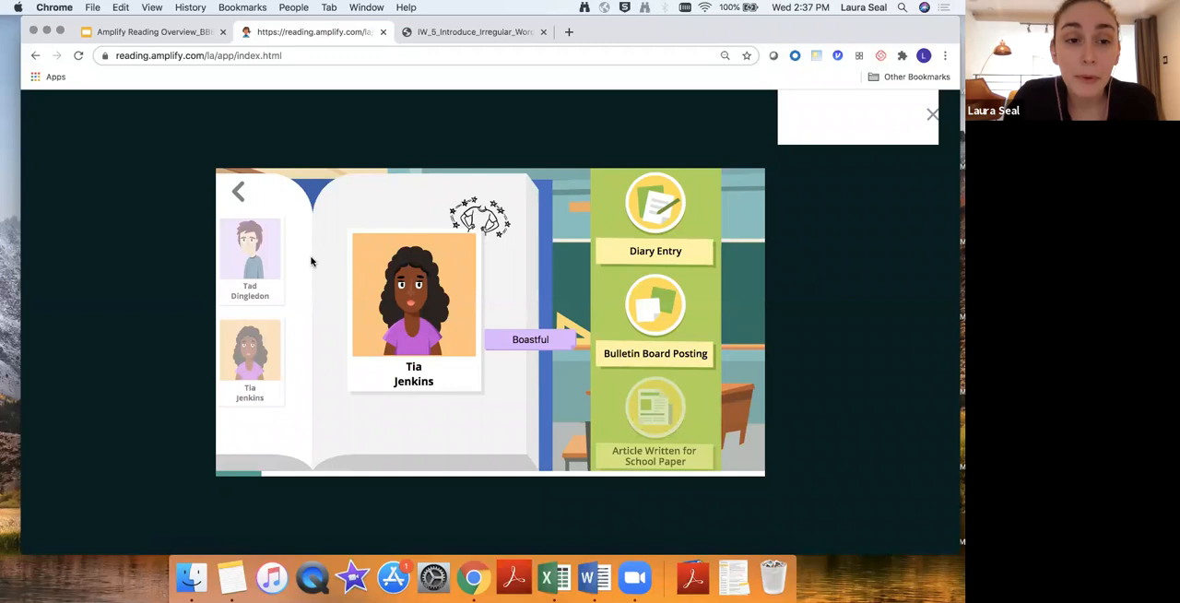
Leave the Yearbook character profile and go to Word Slide levels 11 and 12.
left_click(238, 191)
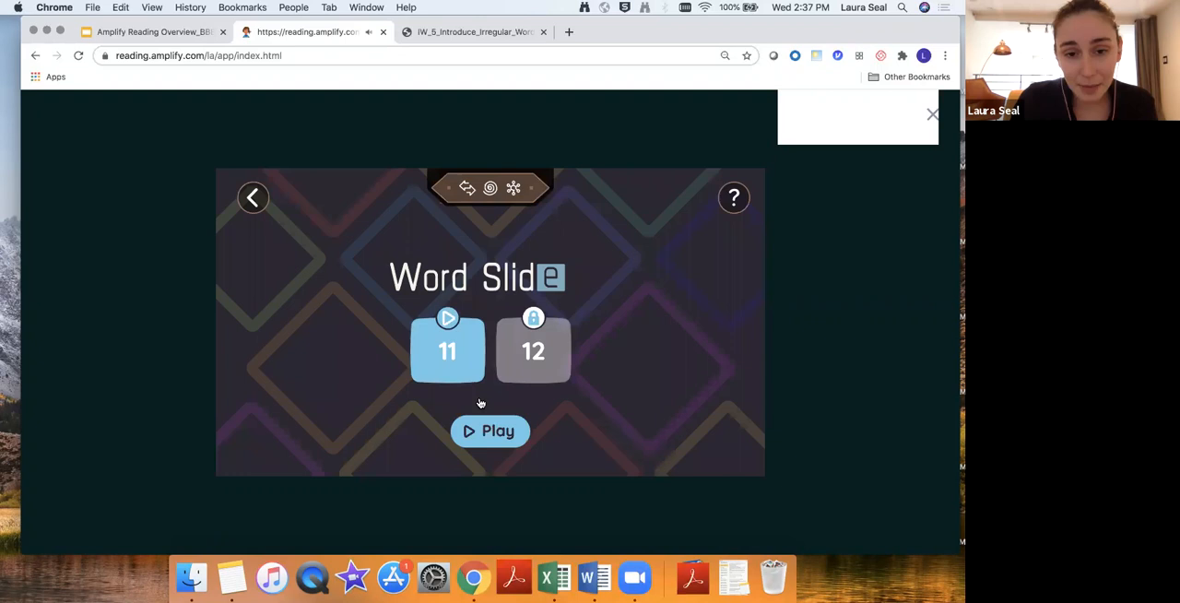
Play Word Slide level 11, trying to change the 'ar' sound in 'farm'.
left_click(489, 431)
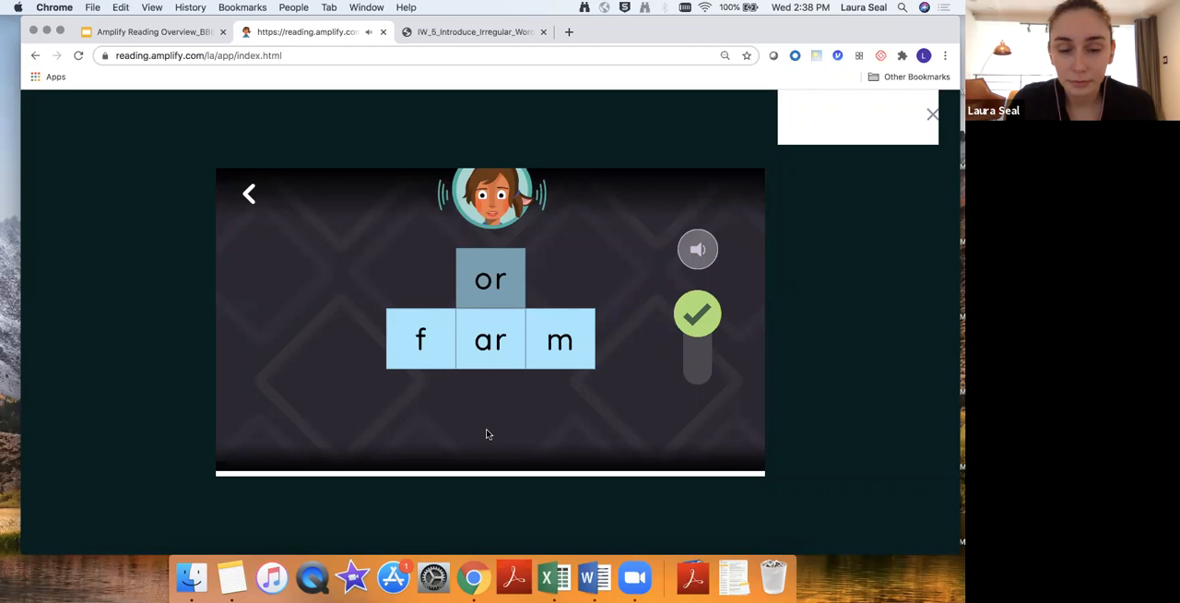
mouse_move(496, 360)
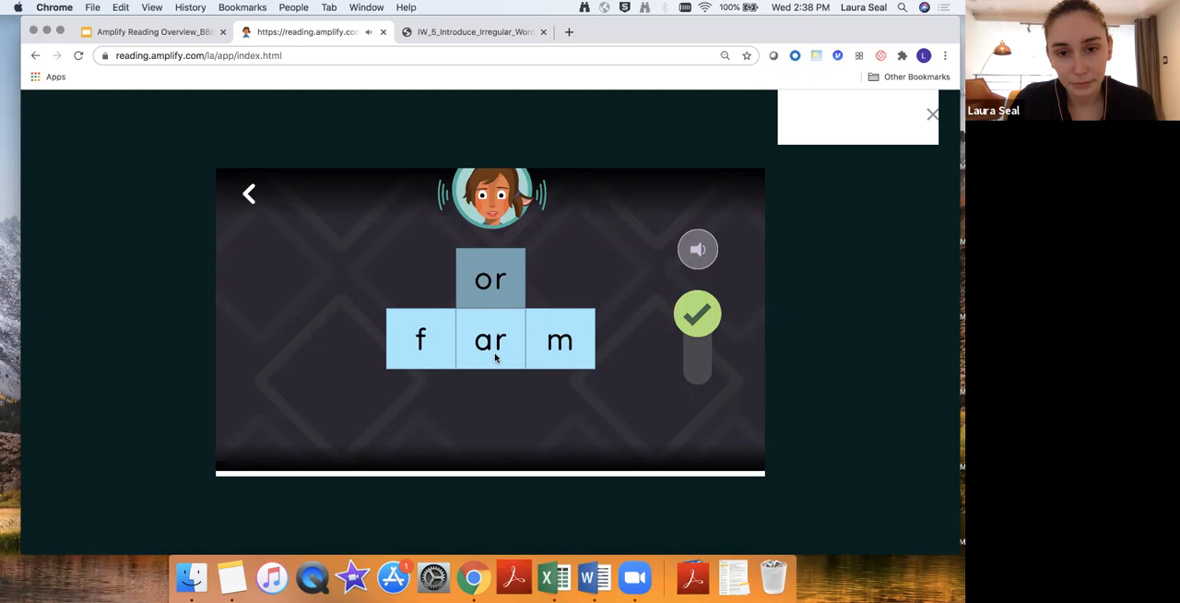
left_click(698, 314)
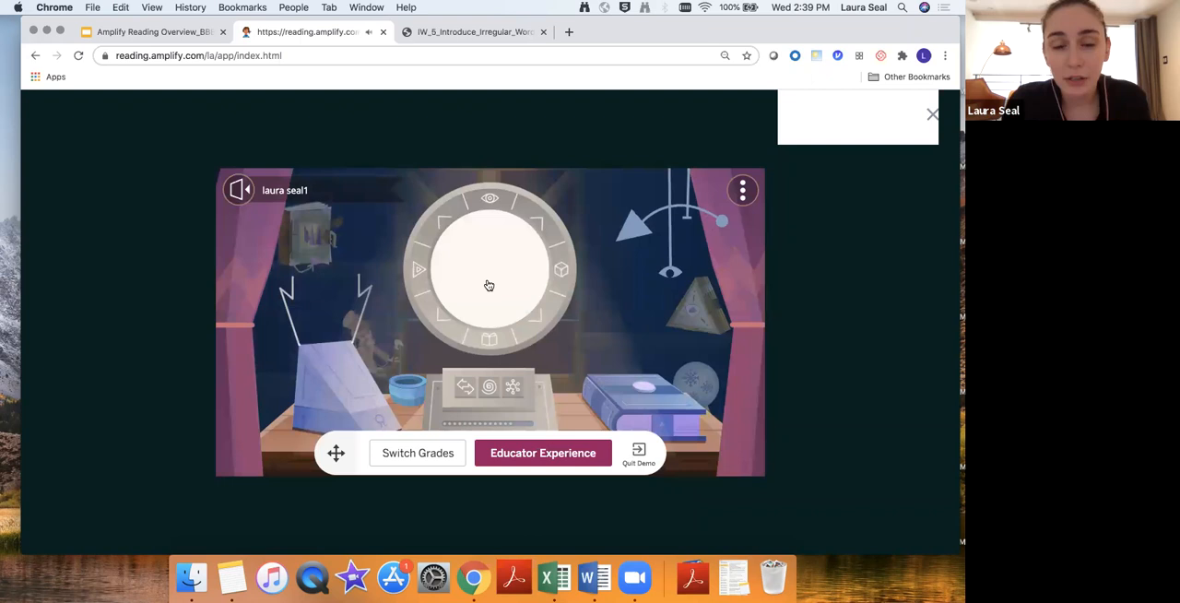
Launch the closereading comic episode 3 intro from the hub's glowing circle.
left_click(489, 285)
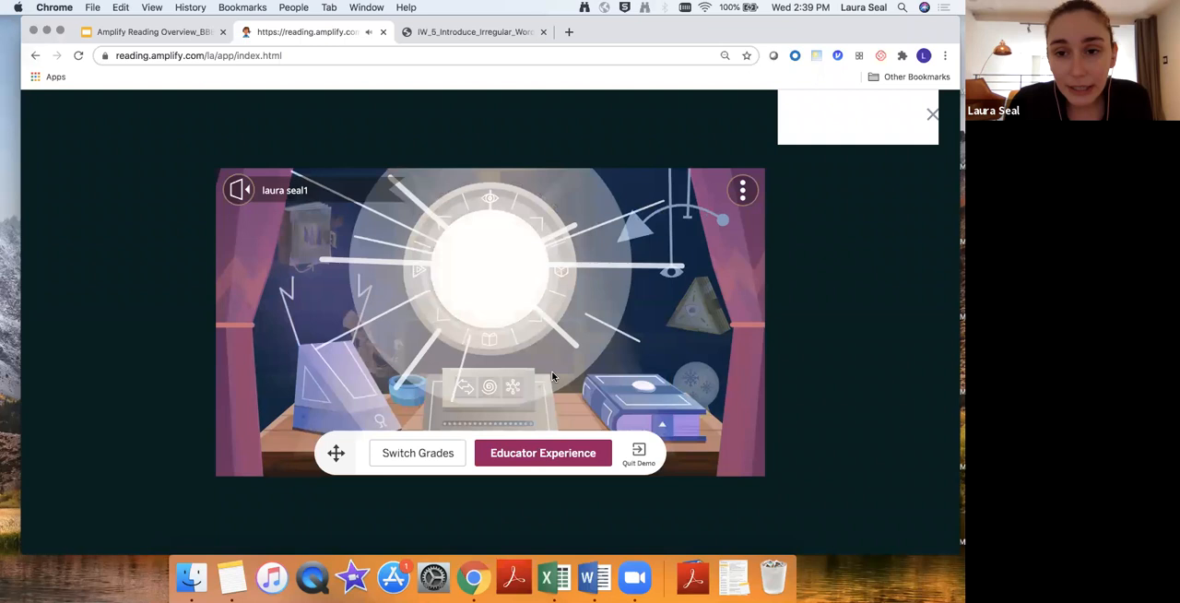
left_click(542, 453)
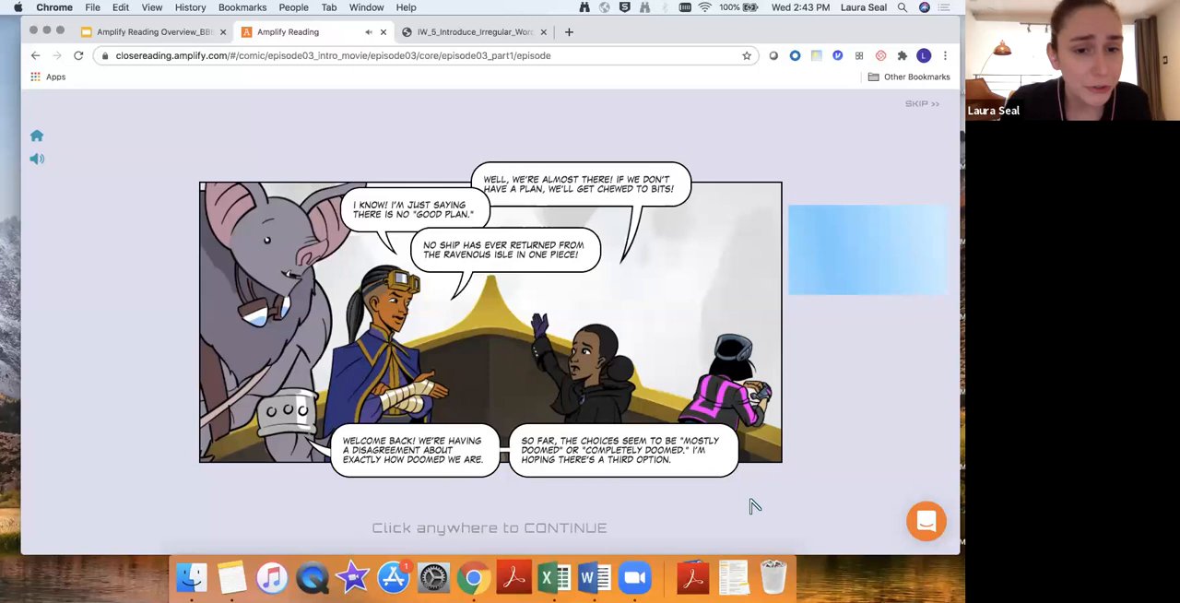
mouse_move(761, 392)
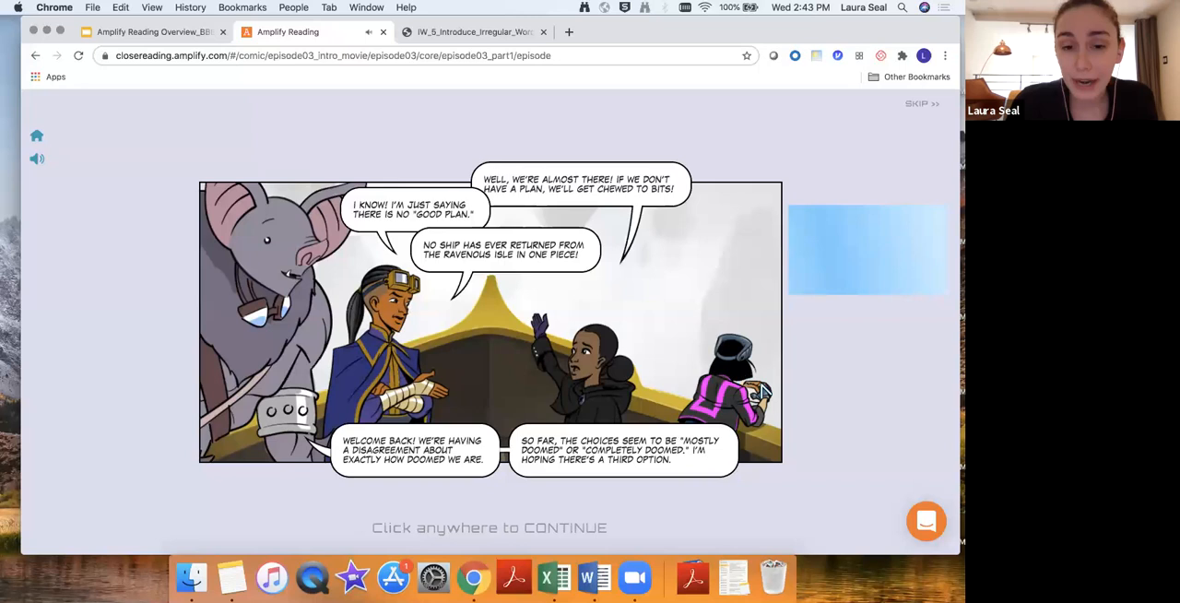
mouse_move(922, 103)
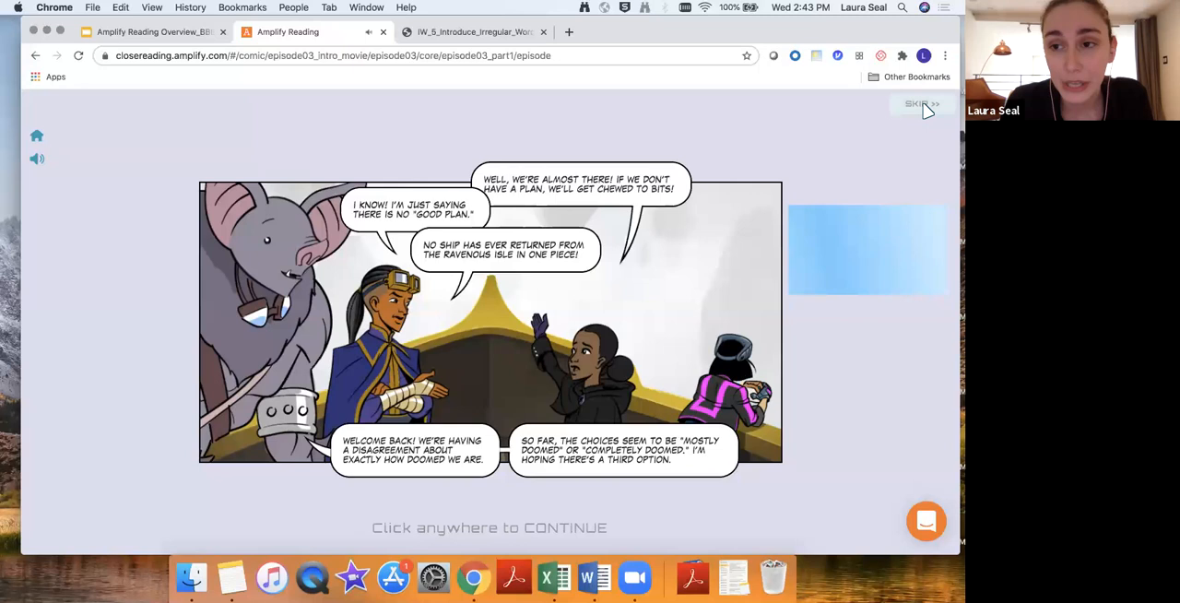
Advance through the Episode 3 'Facets of Ruby' comic panels to Intro to Characterization.
left_click(920, 104)
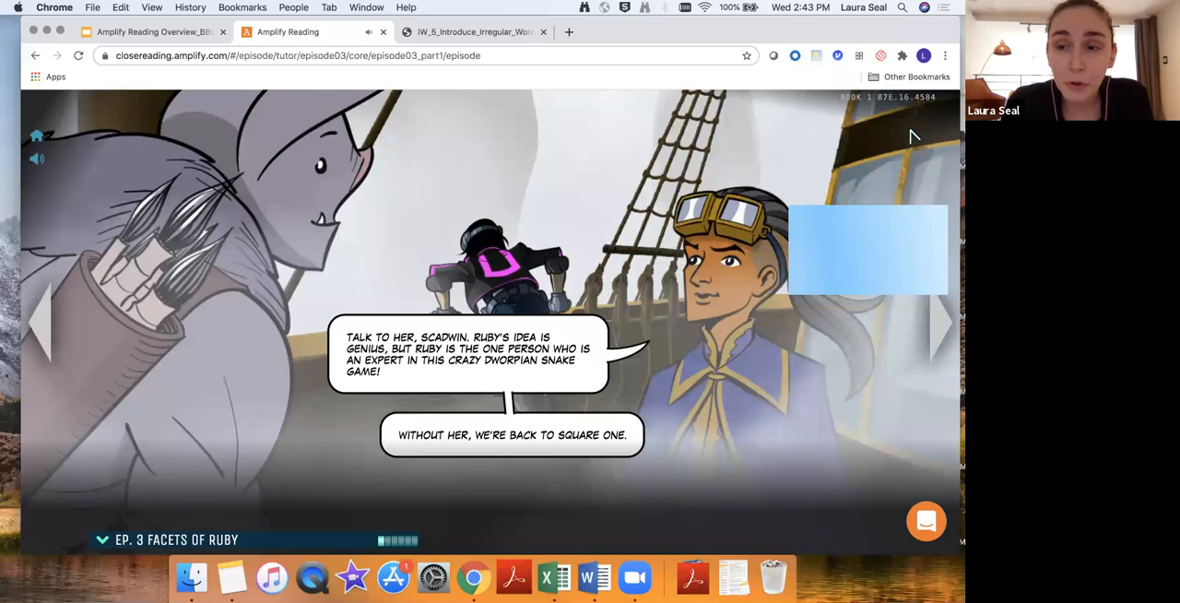
left_click(941, 323)
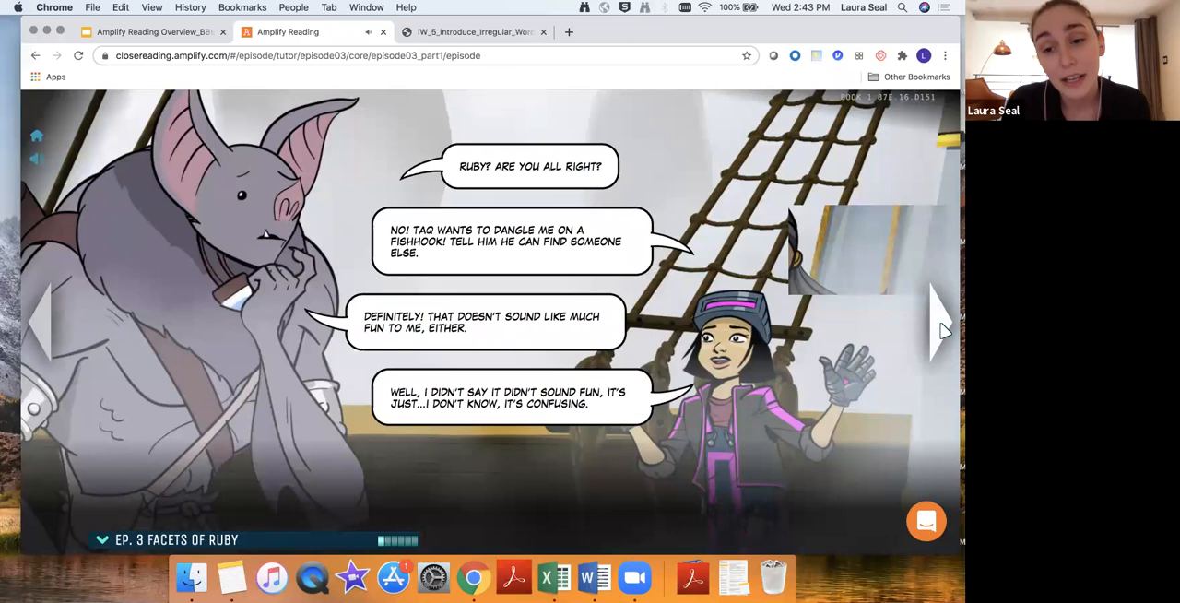
left_click(936, 327)
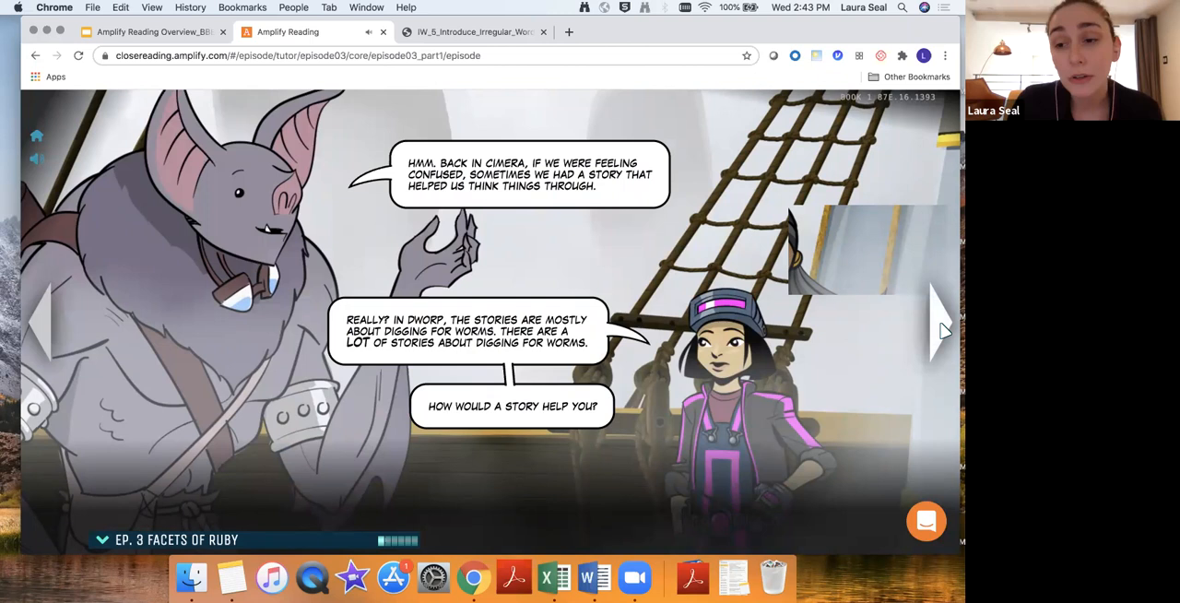
left_click(933, 323)
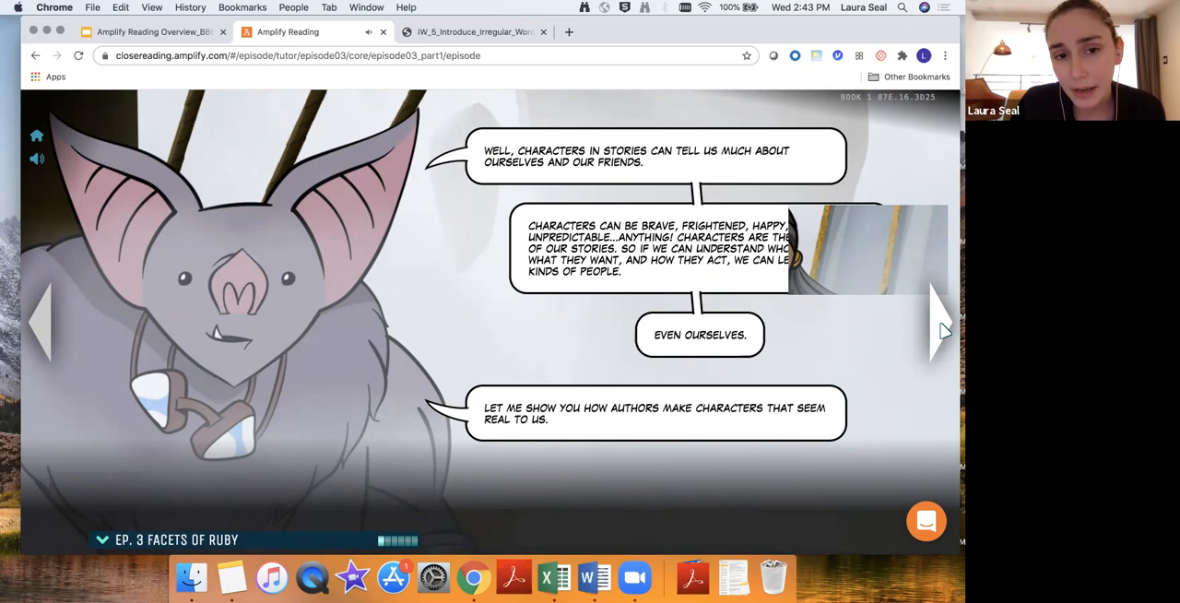
left_click(939, 332)
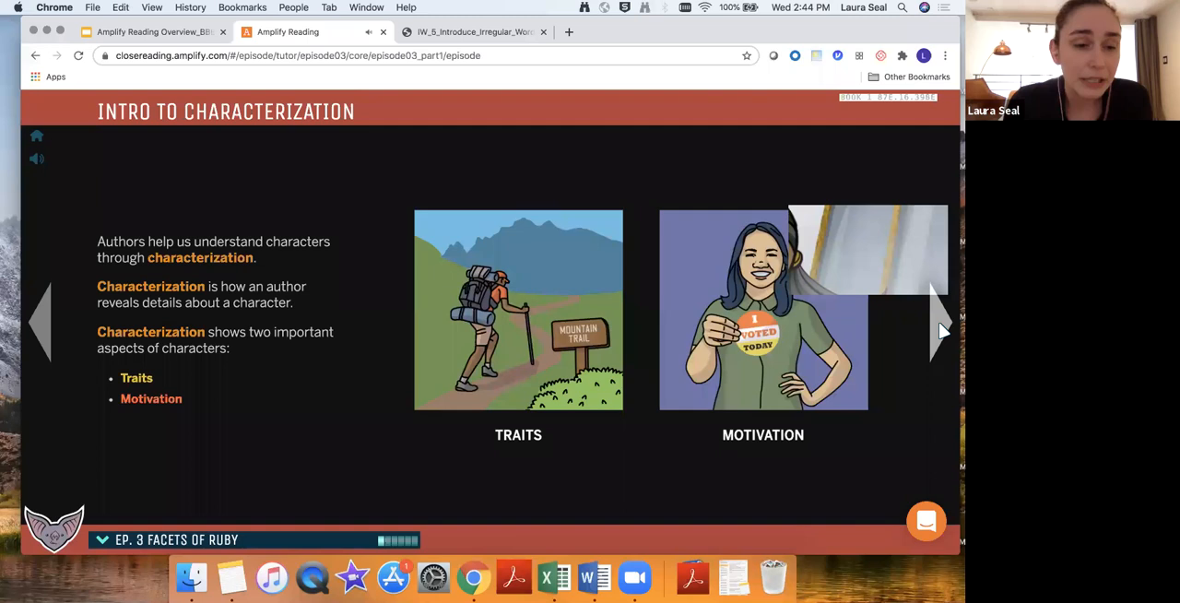
Advance past the Traits and Motivation lesson page.
left_click(941, 328)
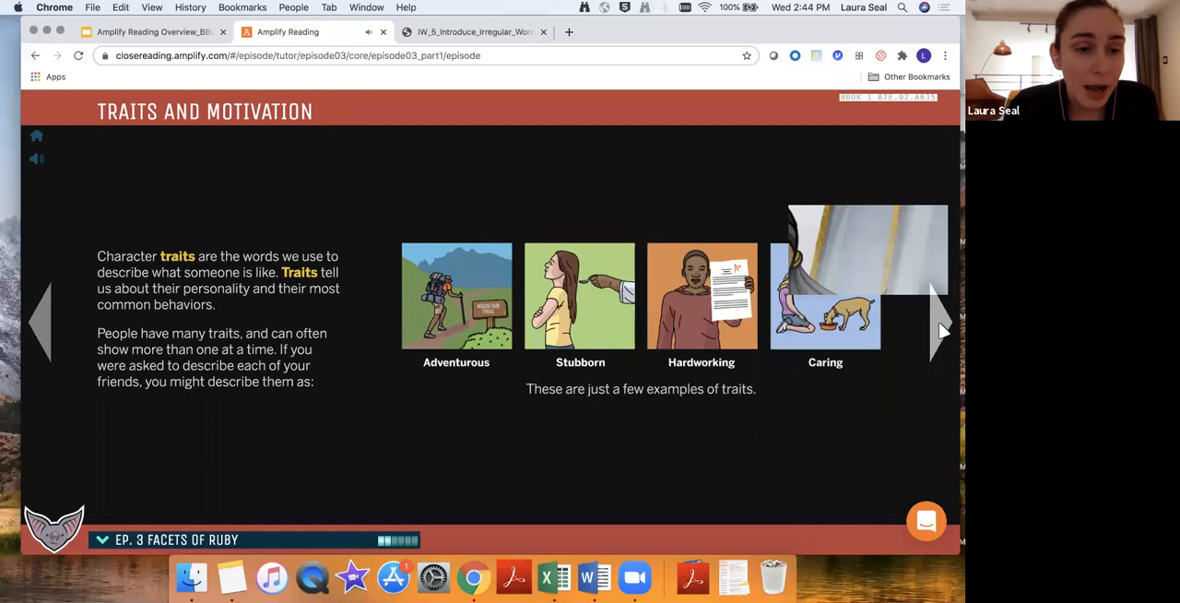
left_click(940, 330)
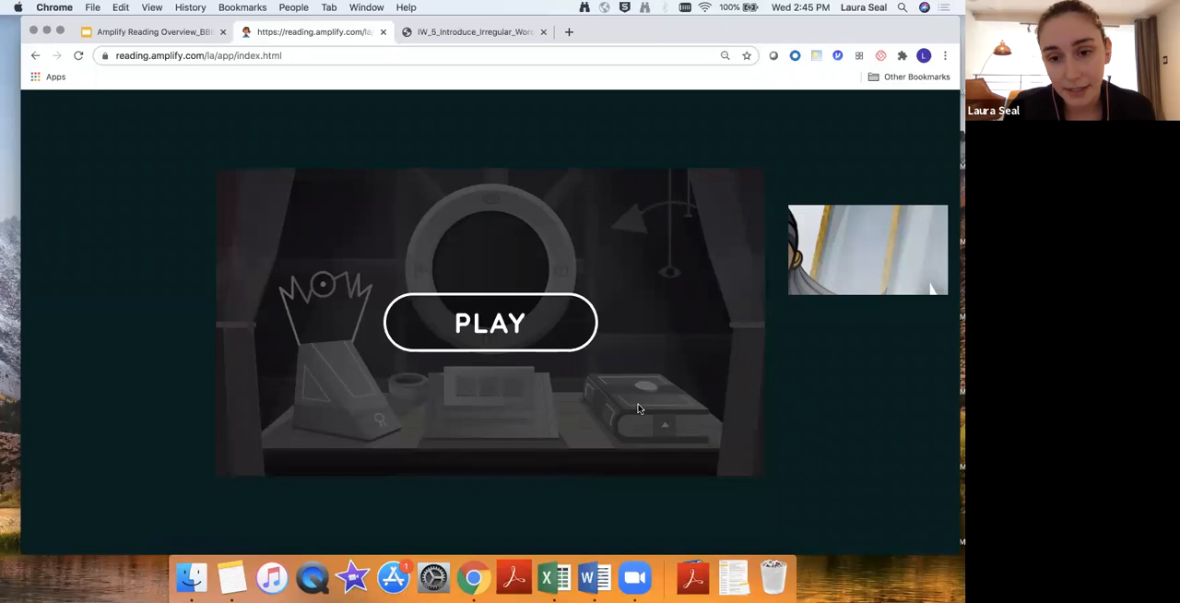
Present the Amplify Reading Overview deck full screen on the Flexible Implementation slide.
left_click(153, 31)
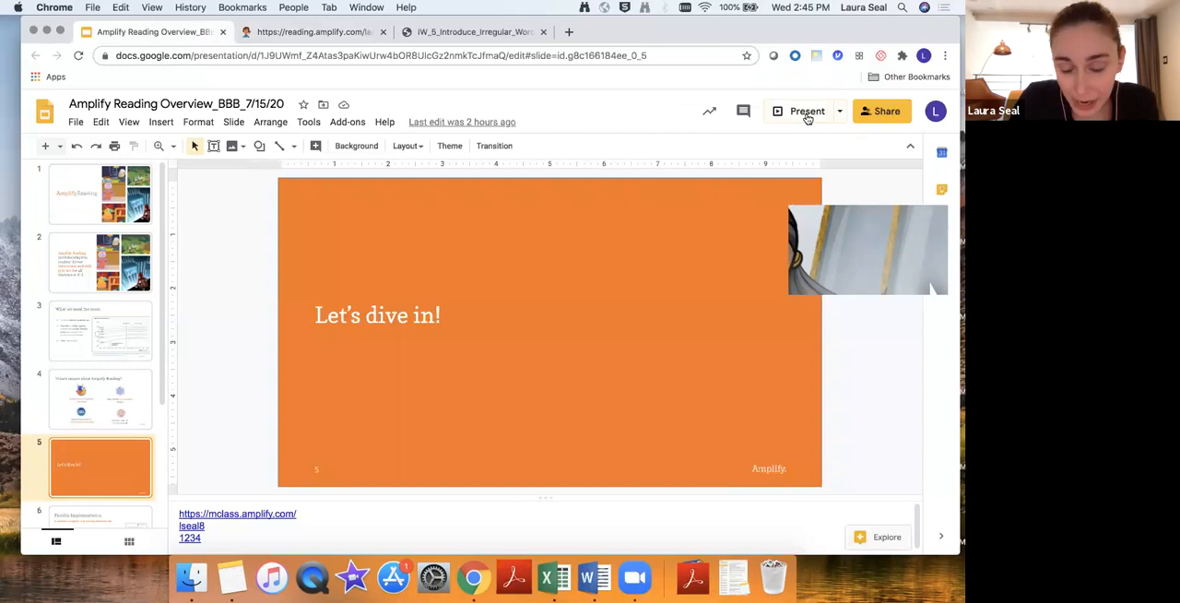
left_click(807, 110)
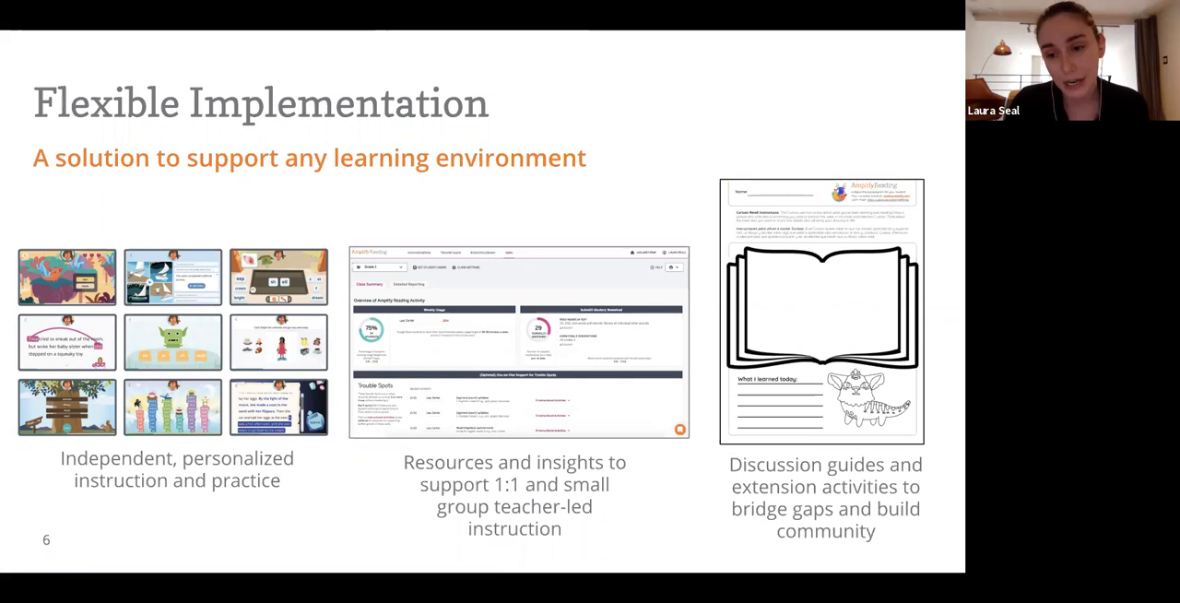
Advance through the Sample Schedule slide to "What's unique about Amplify Reading?".
key("right")
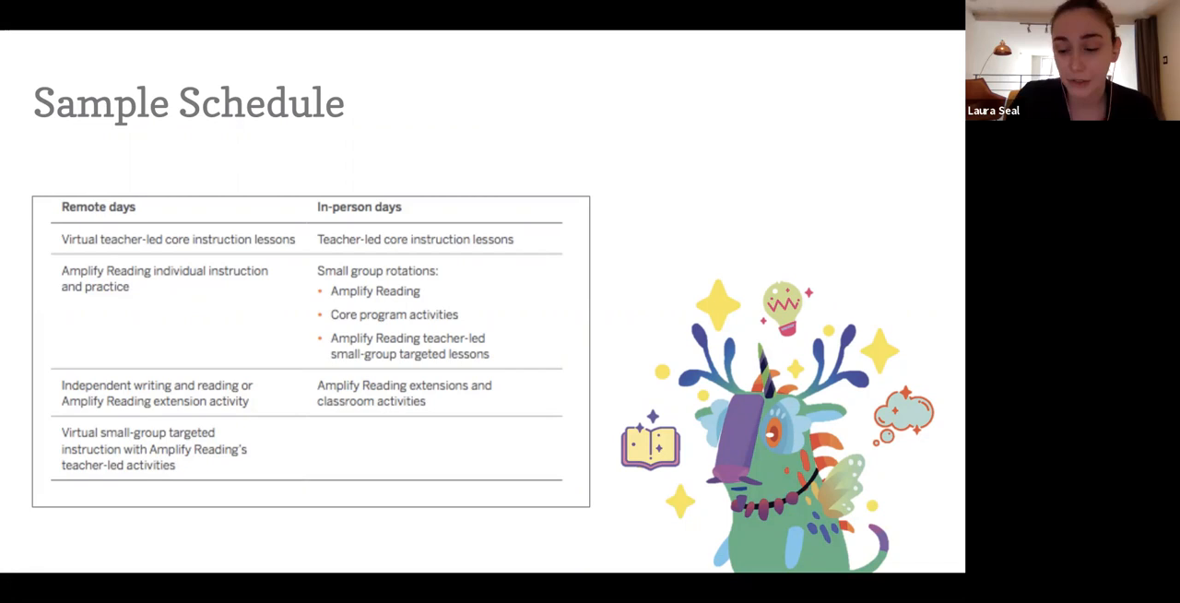
key("Right")
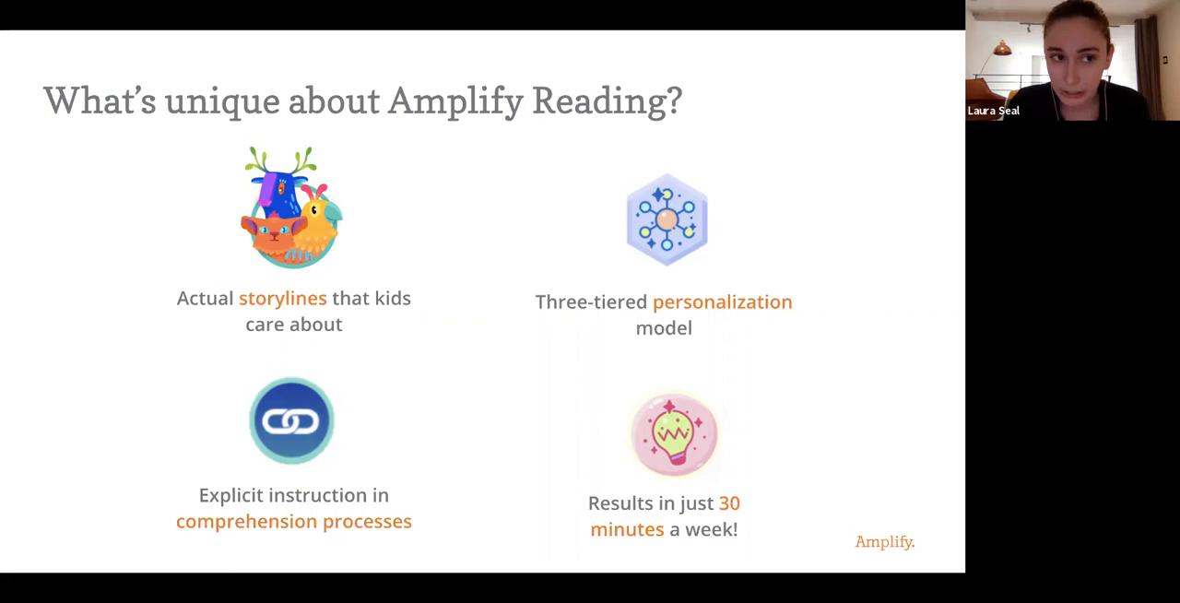